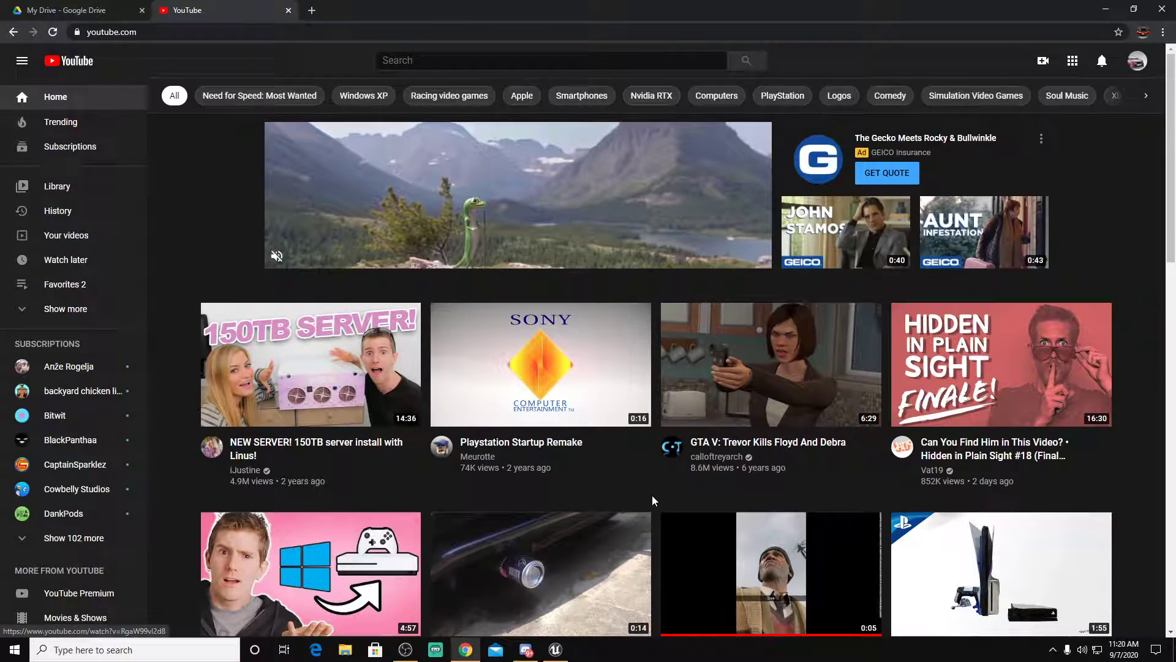
Step: Check the diy exhaust sound video's save-to-playlist options, then close them
scroll("down", 3)
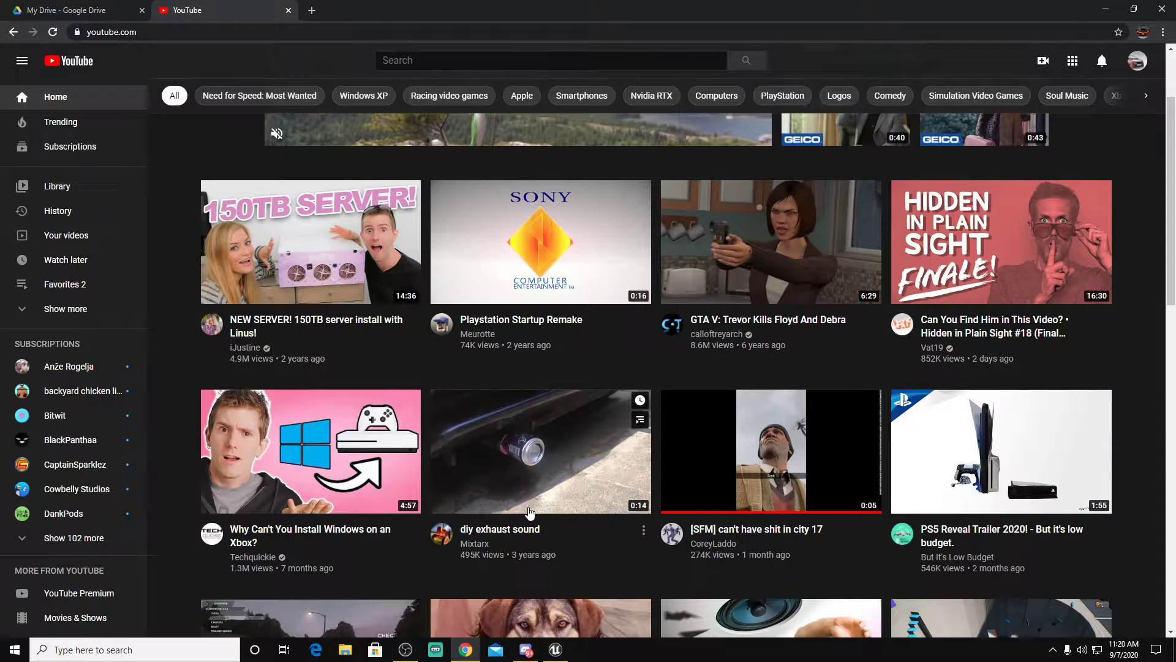
left_click(644, 529)
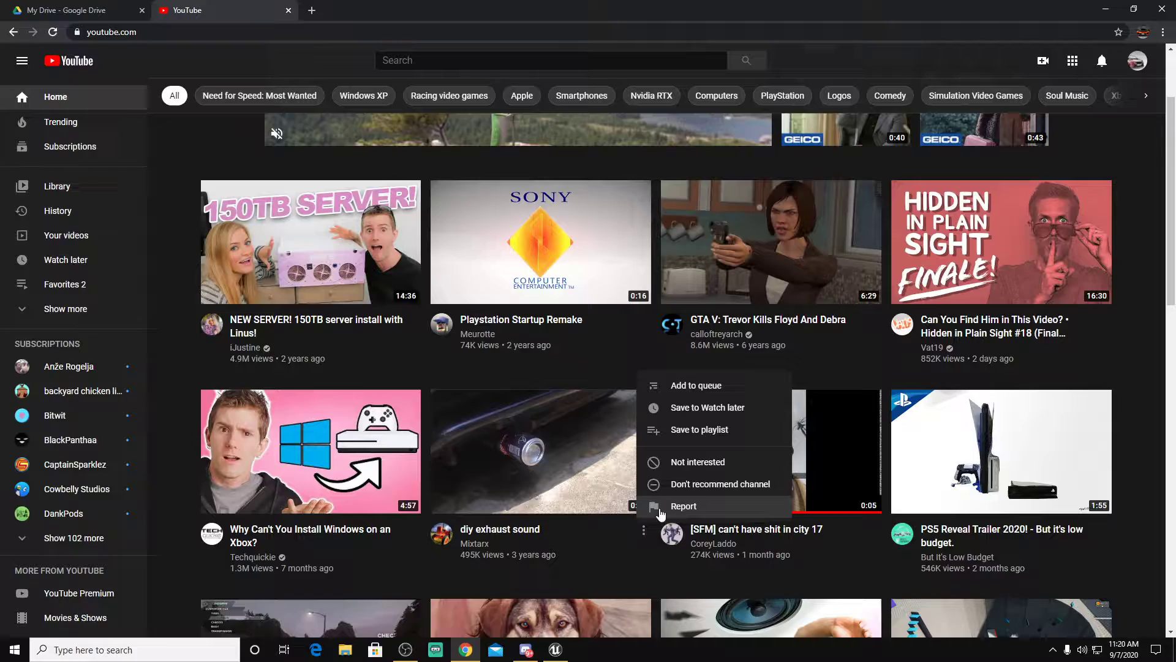
left_click(698, 428)
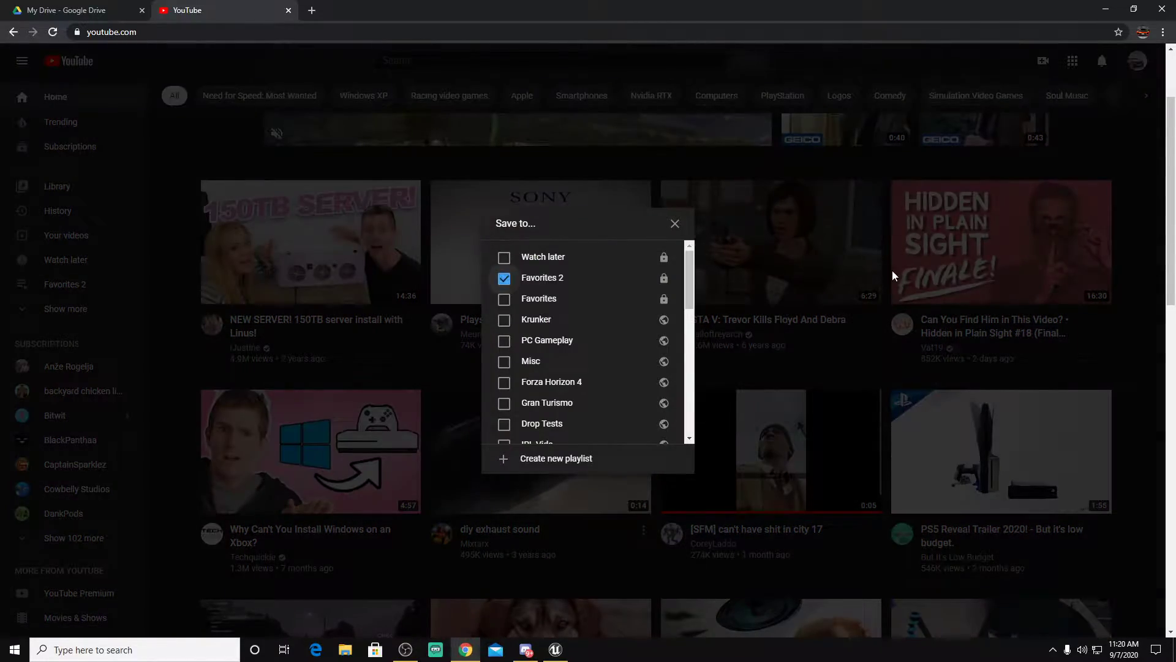
left_click(674, 223)
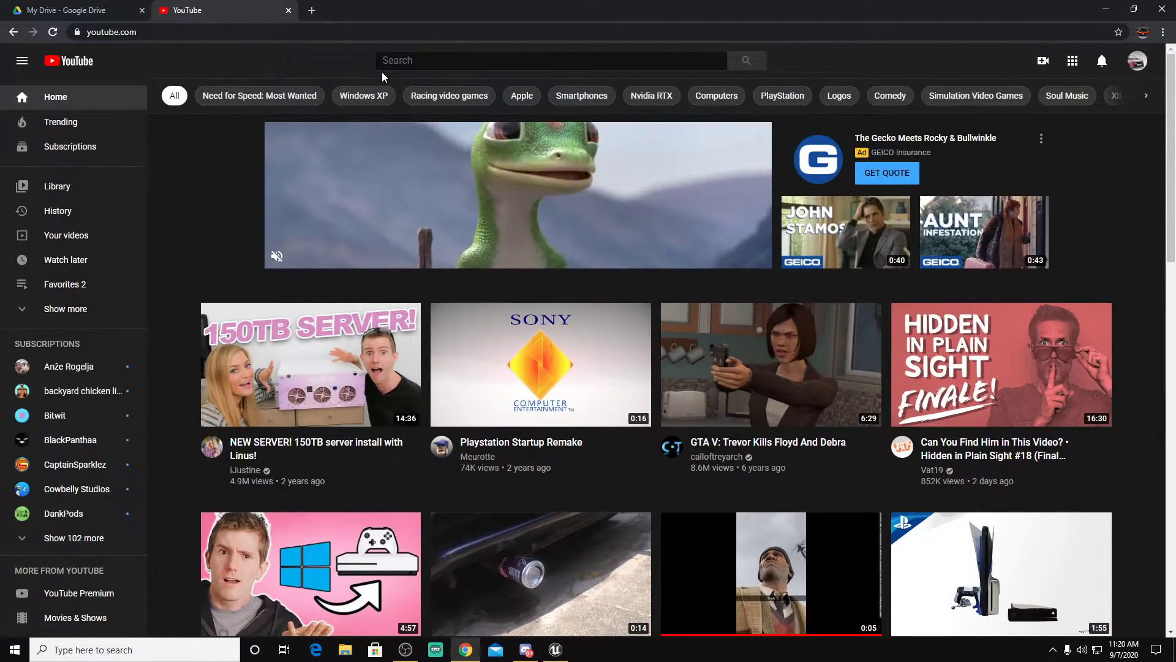
left_click(551, 60)
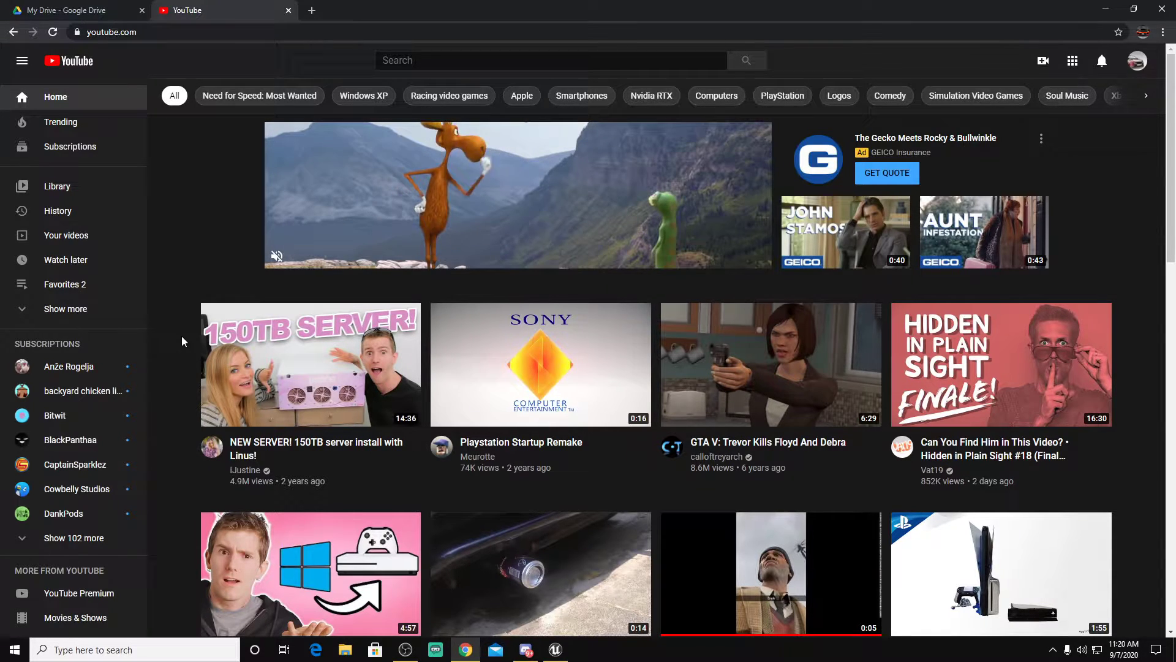
Step: Search YouTube for 'supra engine sound'
left_click(551, 60)
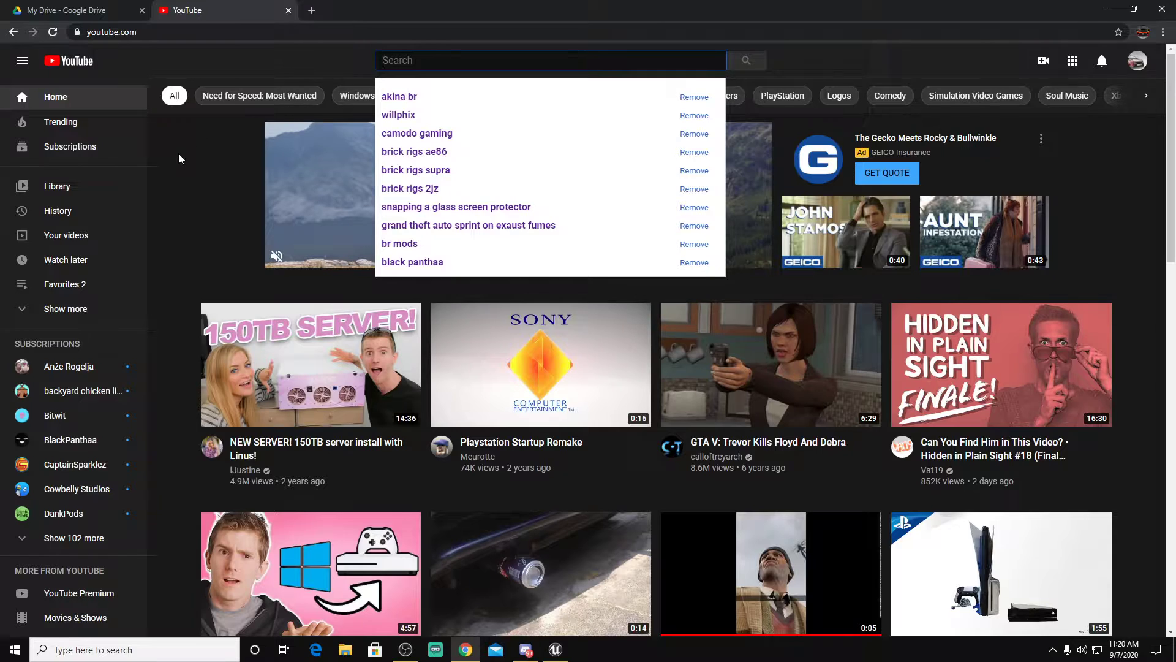
left_click(424, 79)
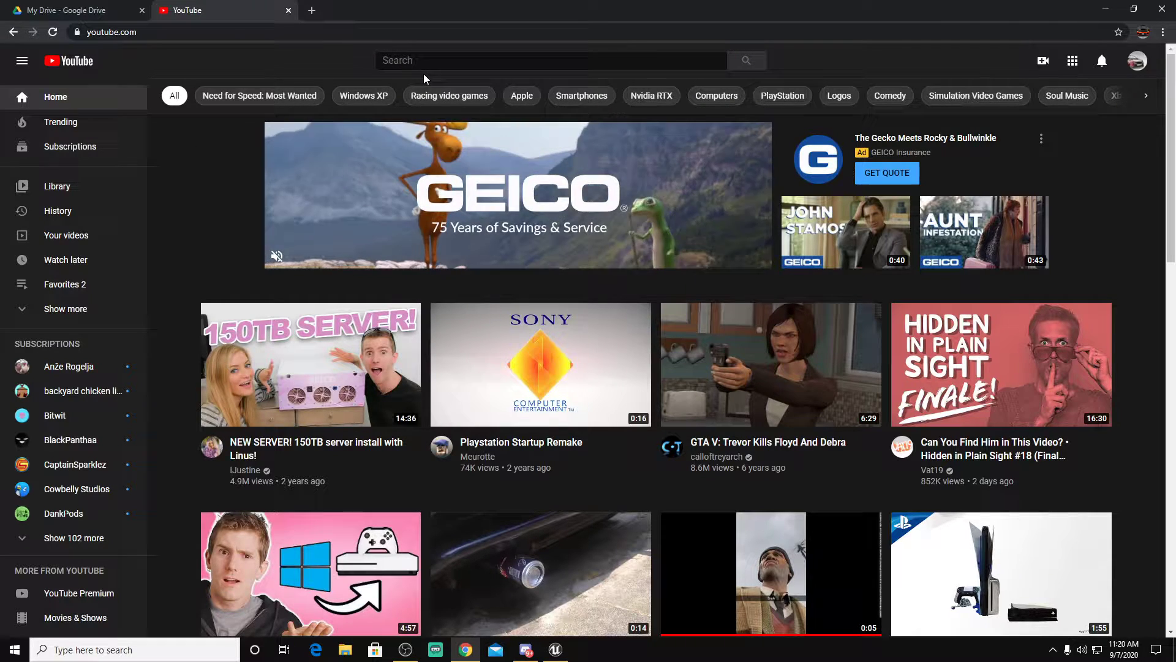
left_click(551, 60)
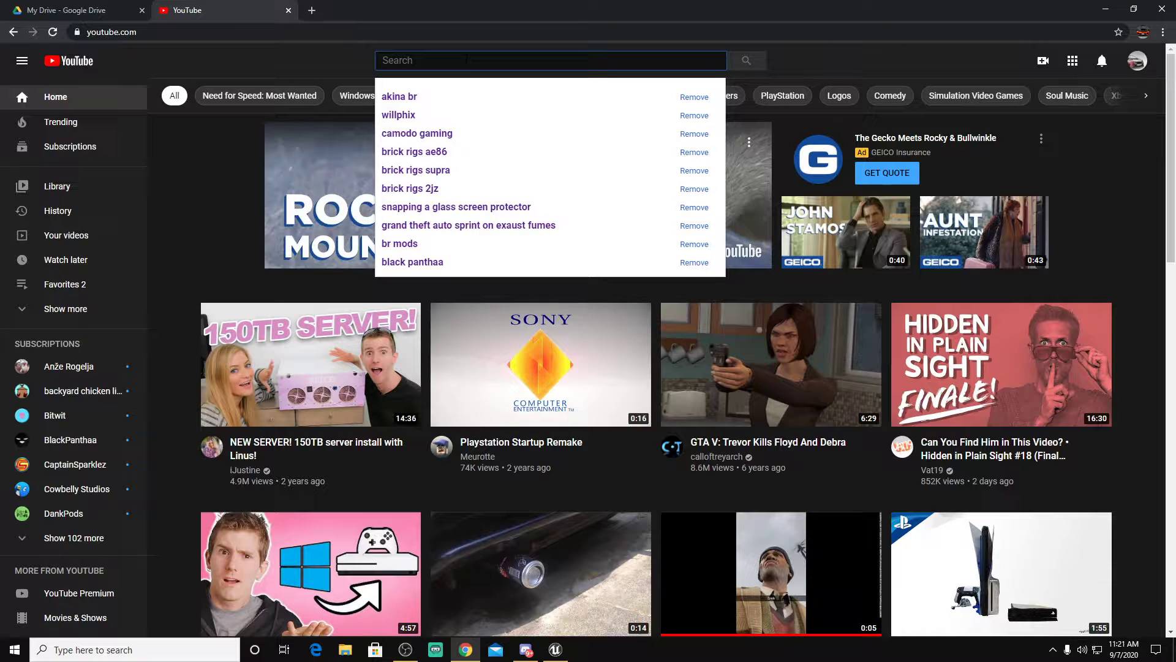
type("supra engine sound")
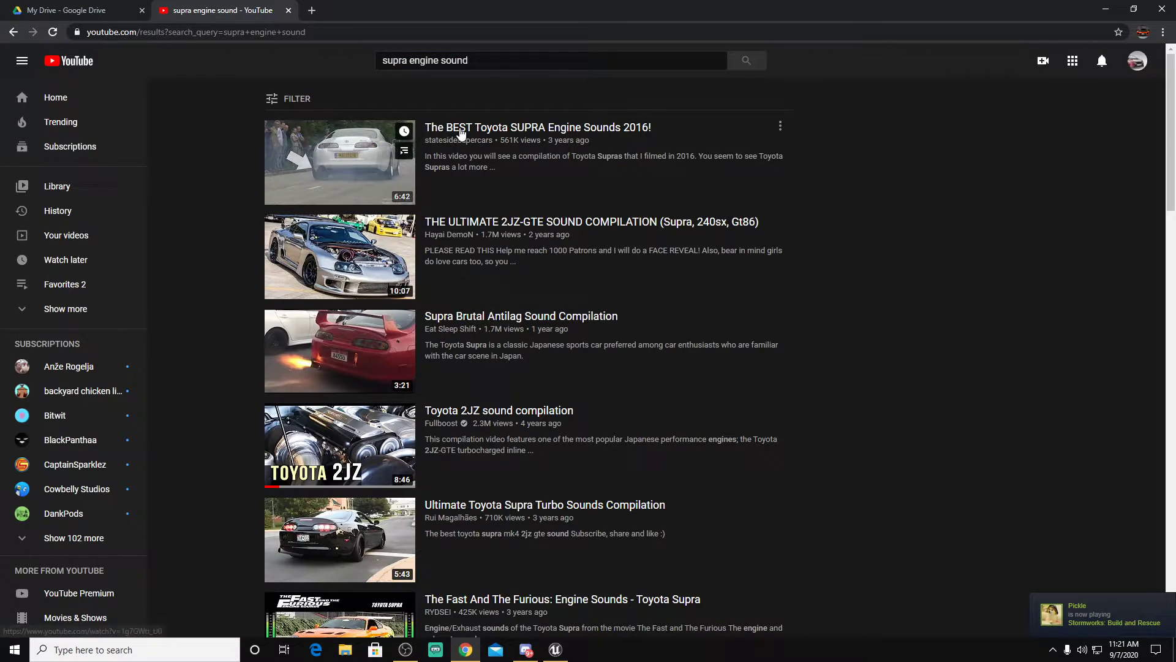
Step: Watch The BEST Toyota SUPRA Engine Sounds 2016!, pause it at 1:14, and return home
left_click(537, 127)
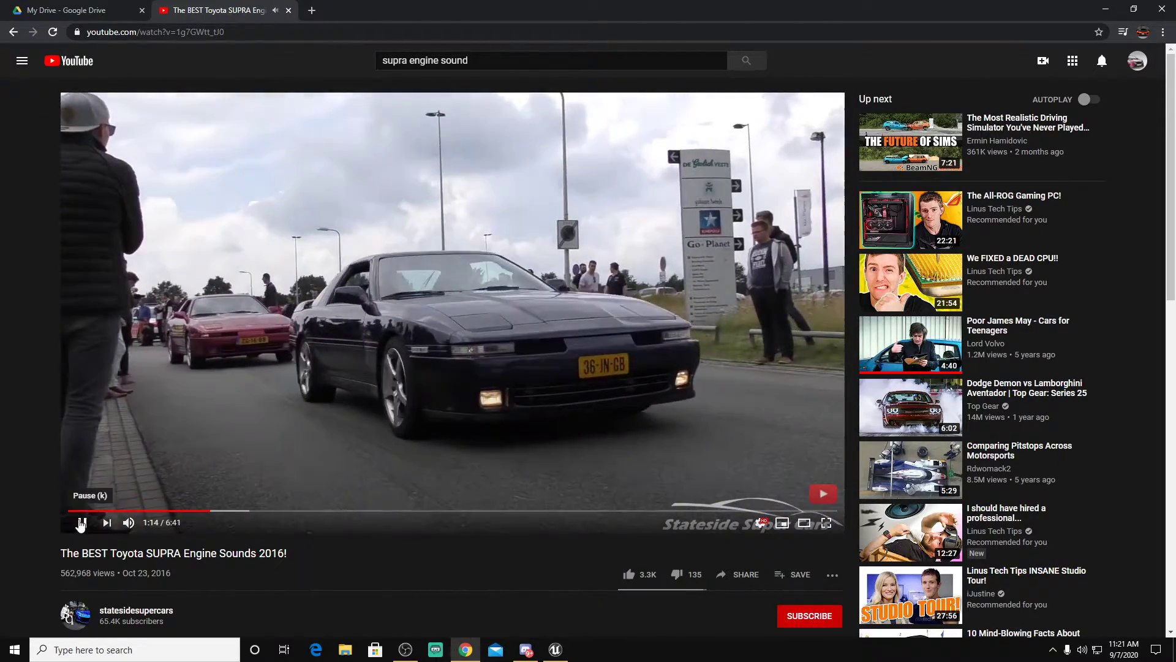
left_click(81, 523)
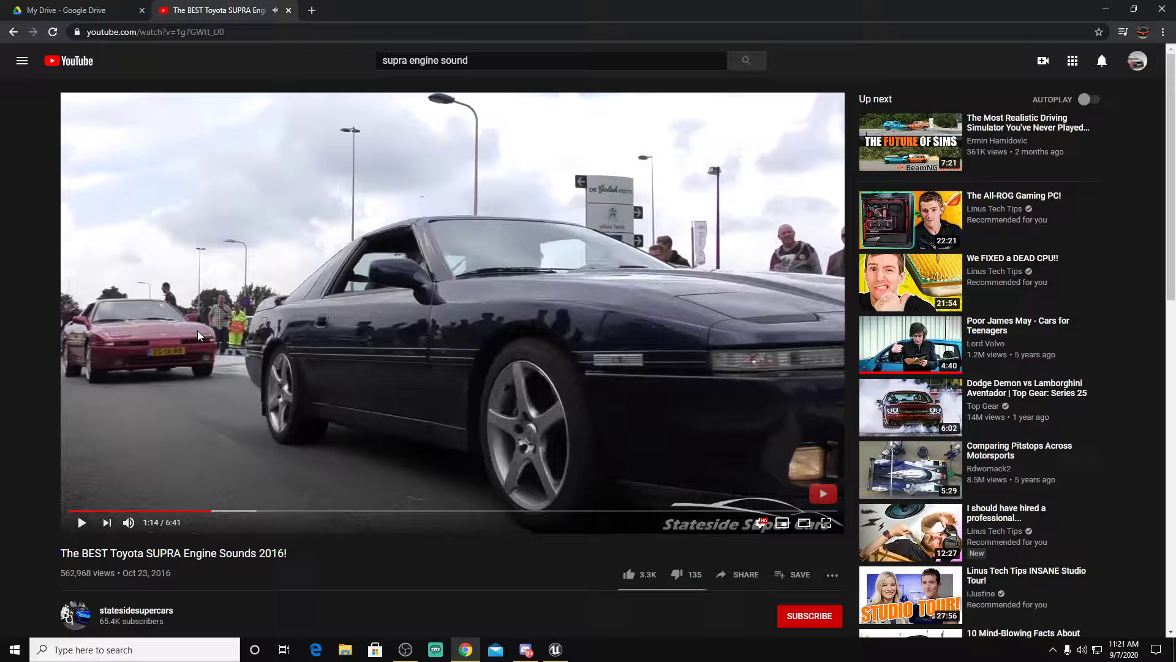
mouse_move(21, 65)
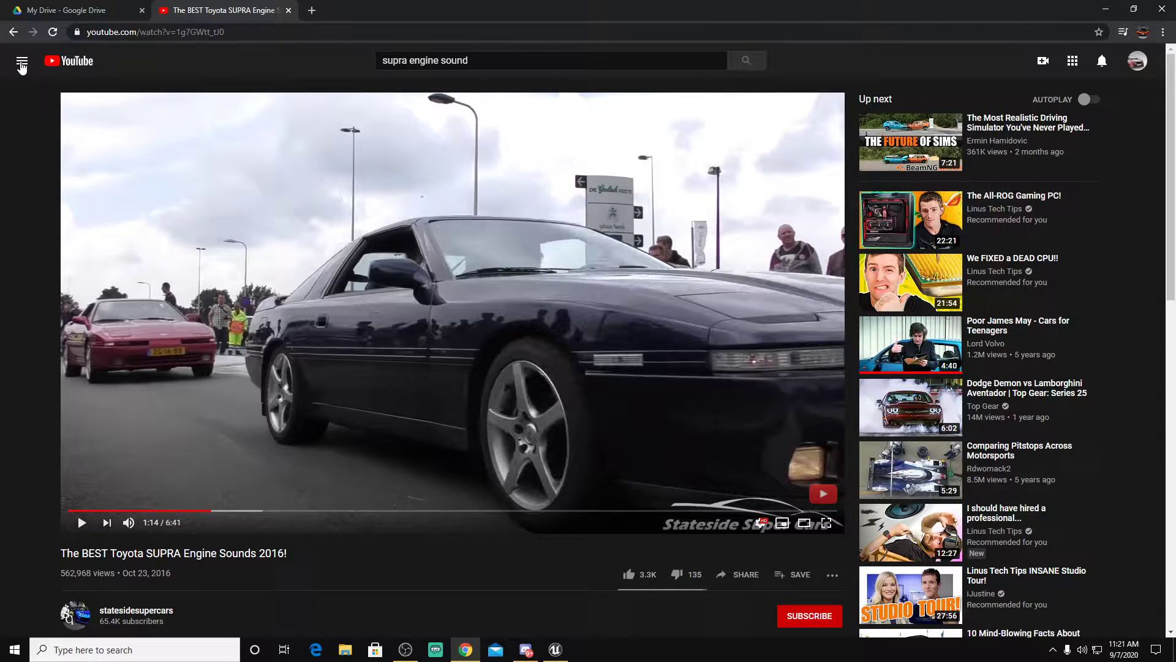
left_click(22, 60)
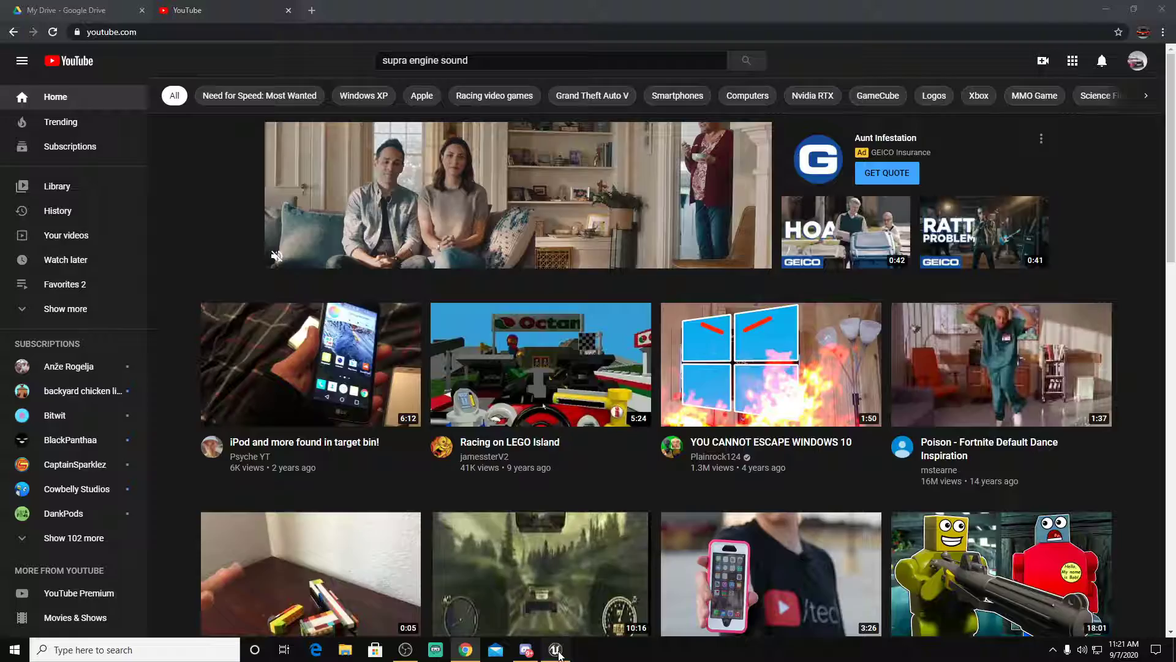
Step: In UE4, import to /Game and select boxer_high, boxer_mid and boxer_low from Downloads
left_click(554, 649)
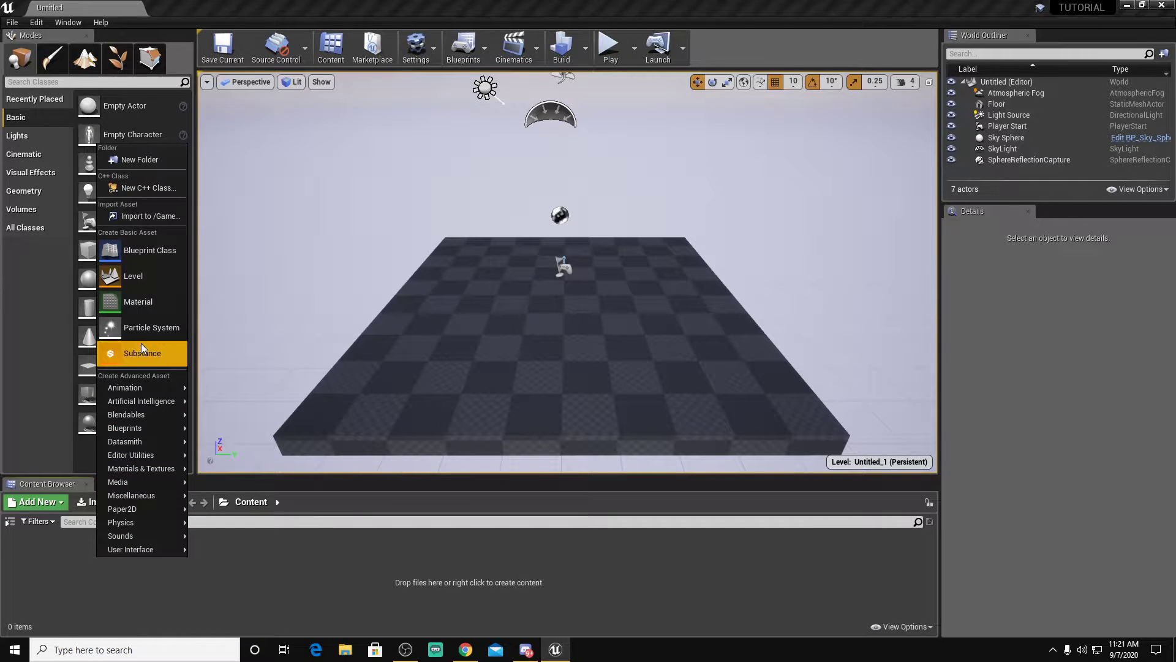
left_click(148, 217)
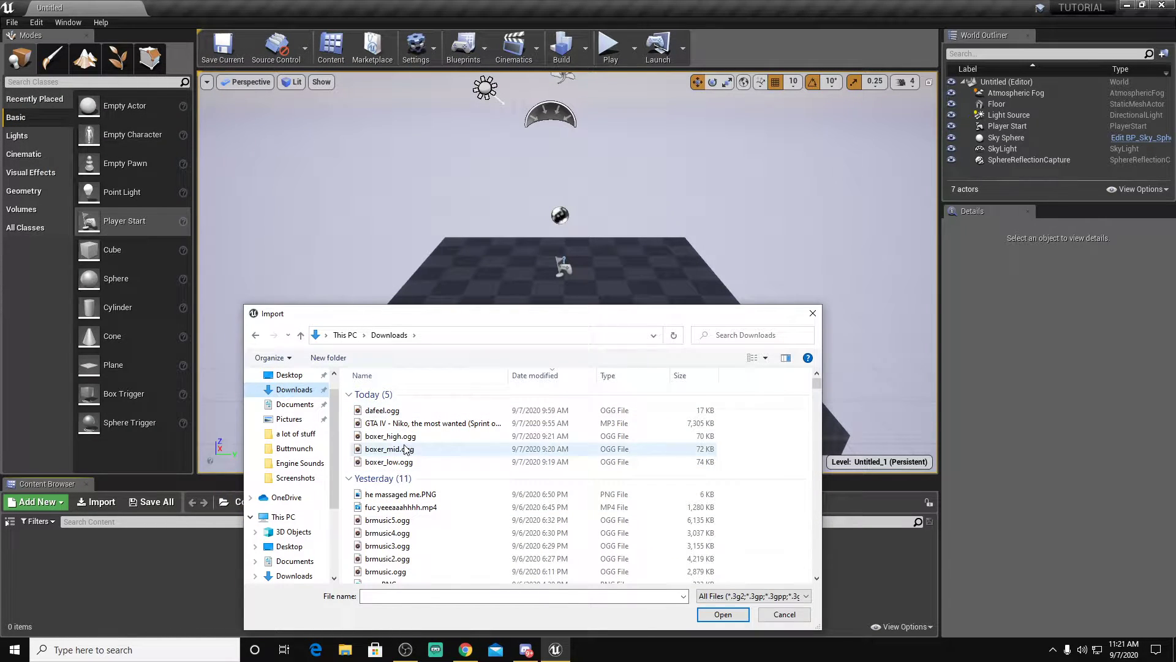
left_click(389, 461)
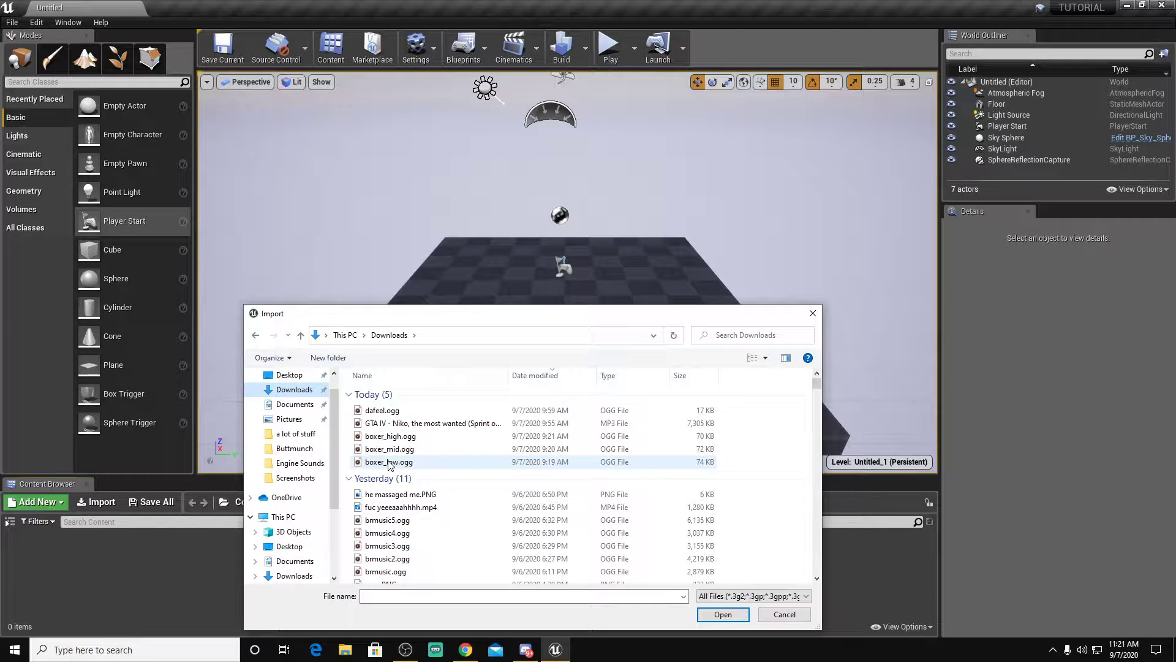
mouse_move(409, 469)
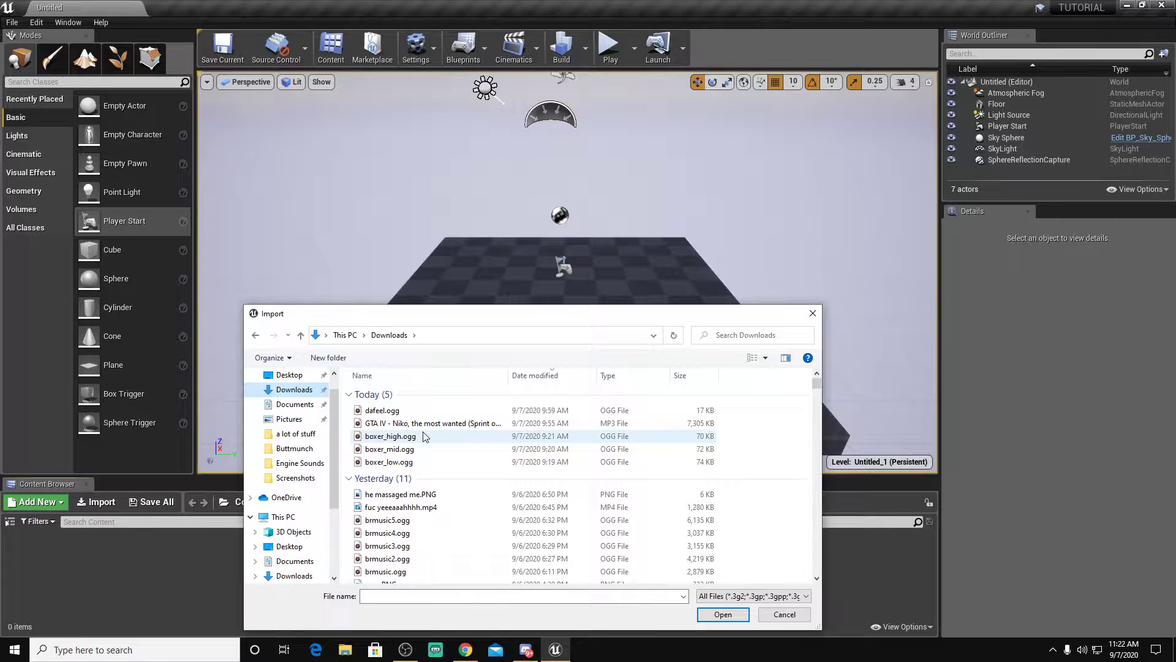
left_click(389, 461)
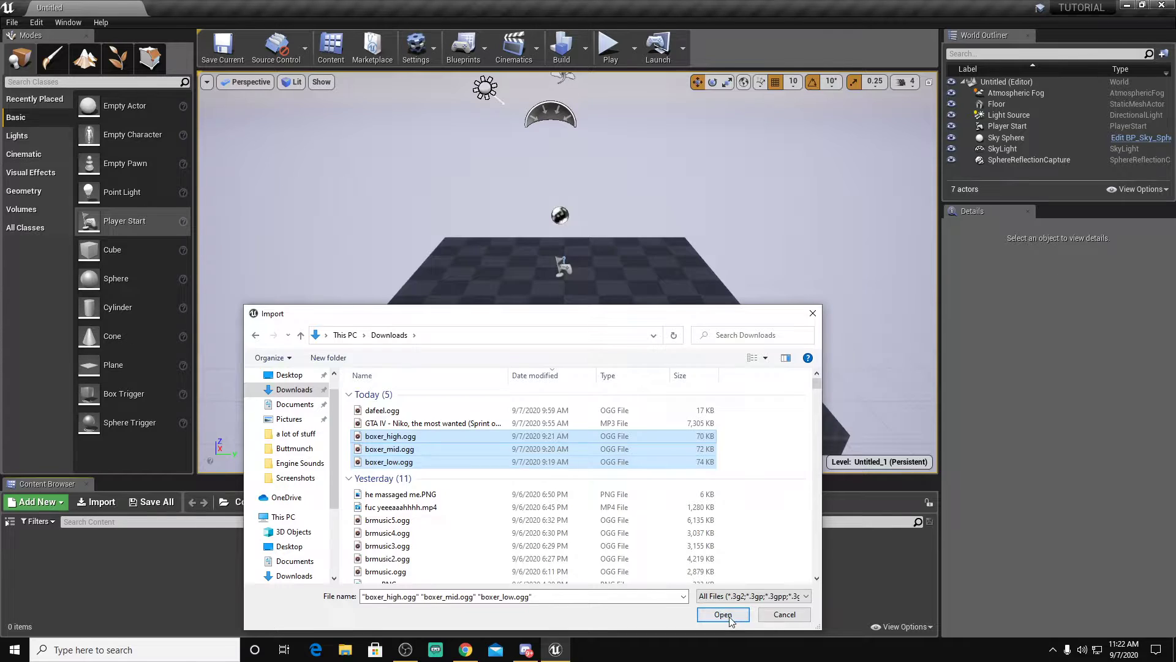
Step: Import the three boxer .ogg files as sound waves into the Content folder
left_click(722, 614)
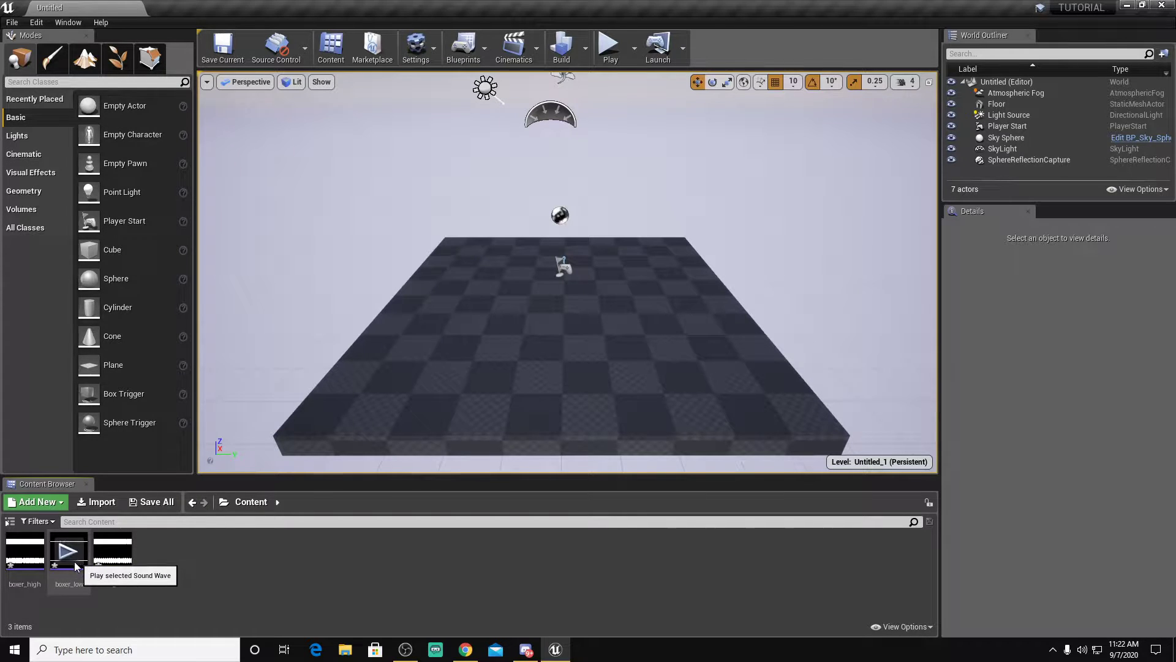
mouse_move(169, 589)
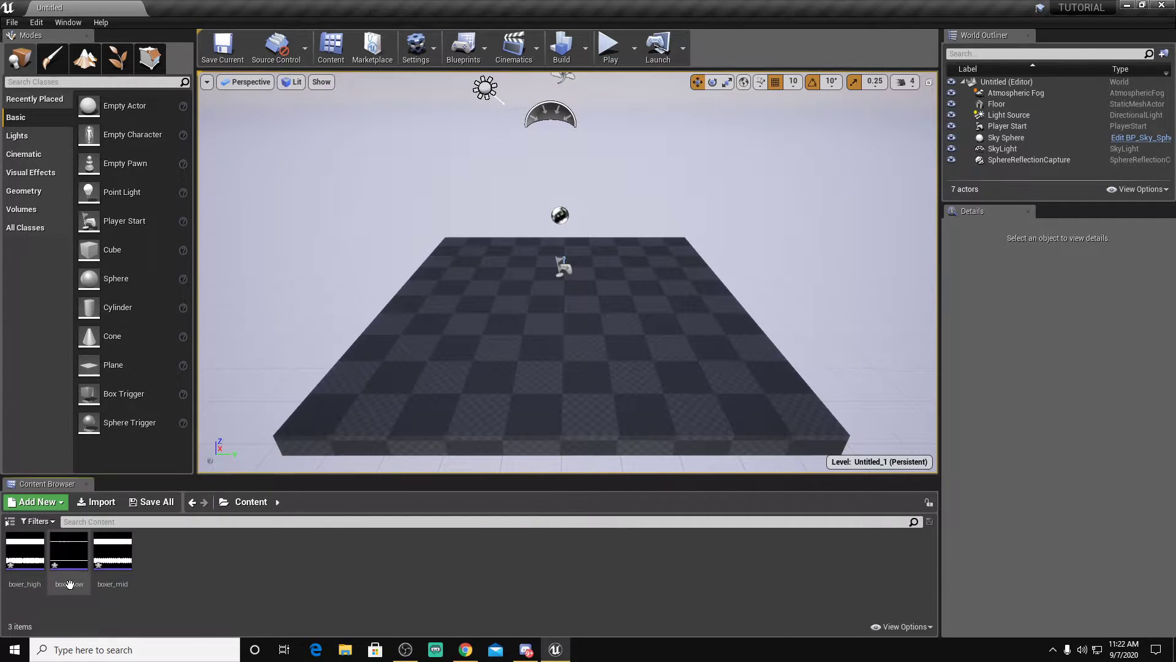
Step: Start renaming the boxer_low sound wave to Serie3_Low from its context menu
right_click(68, 552)
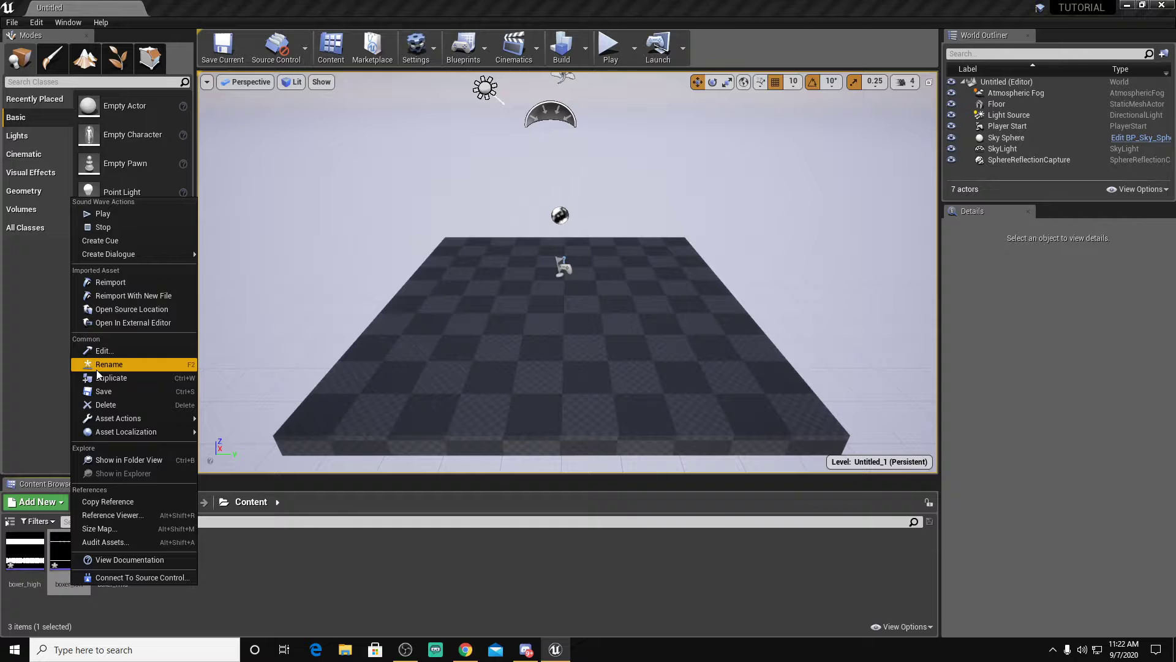
left_click(110, 364)
type("Serie3_L")
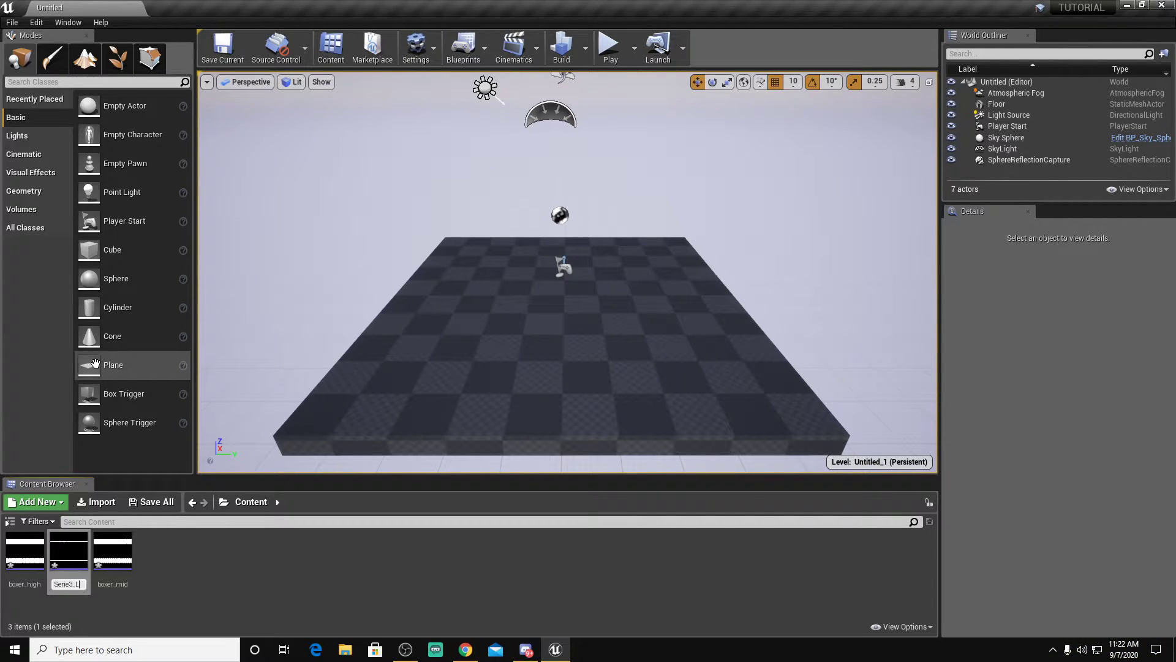
mouse_move(111, 555)
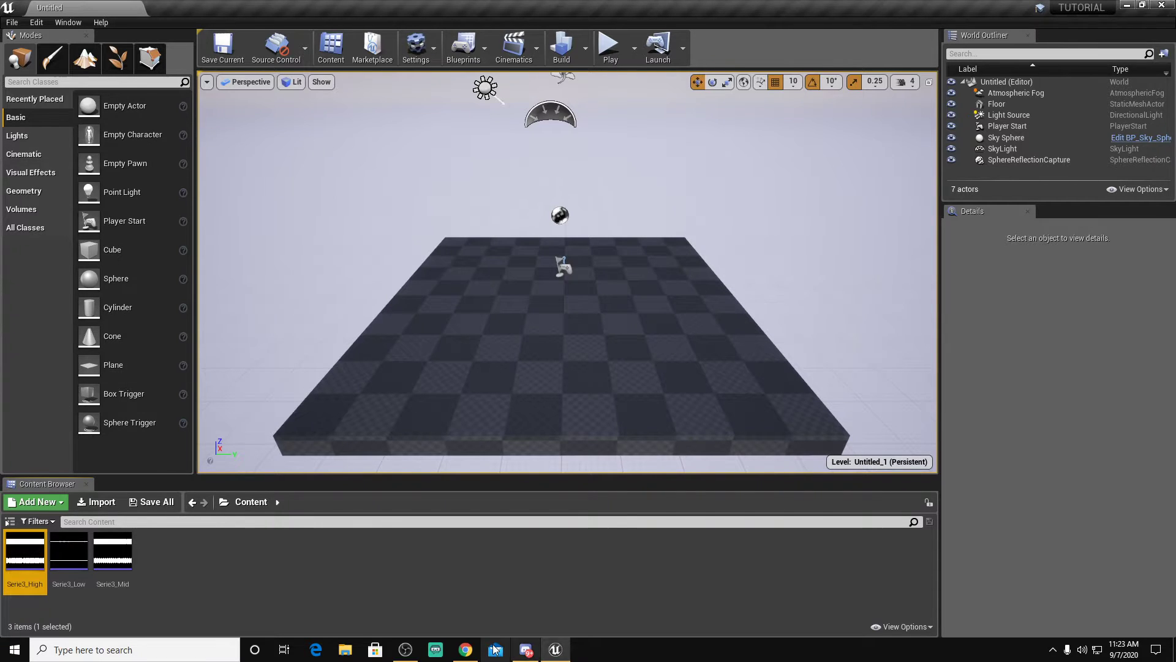
Step: Cook the project content for Windows and close the Unreal editor afterwards
left_click(174, 585)
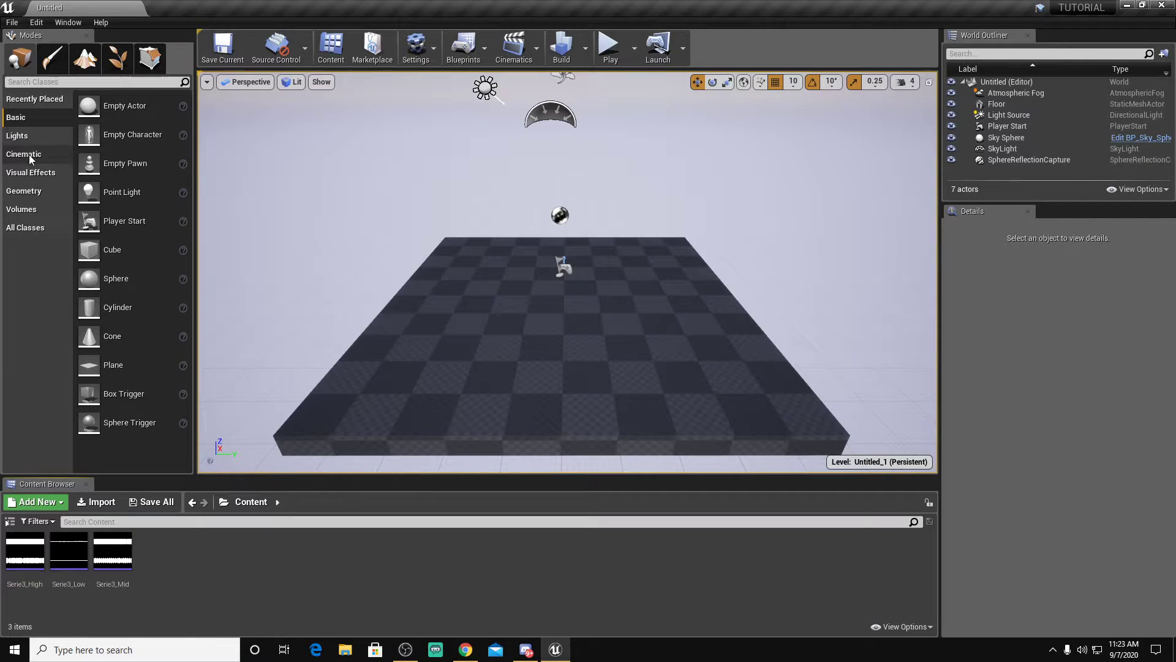
left_click(12, 22)
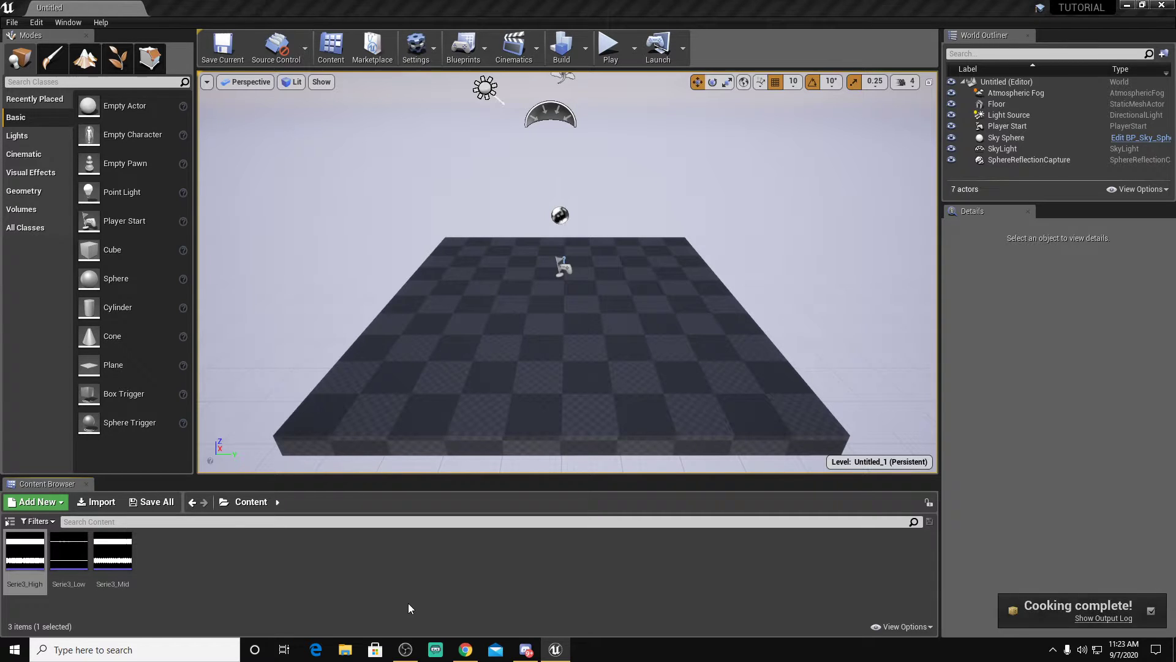
left_click(25, 551)
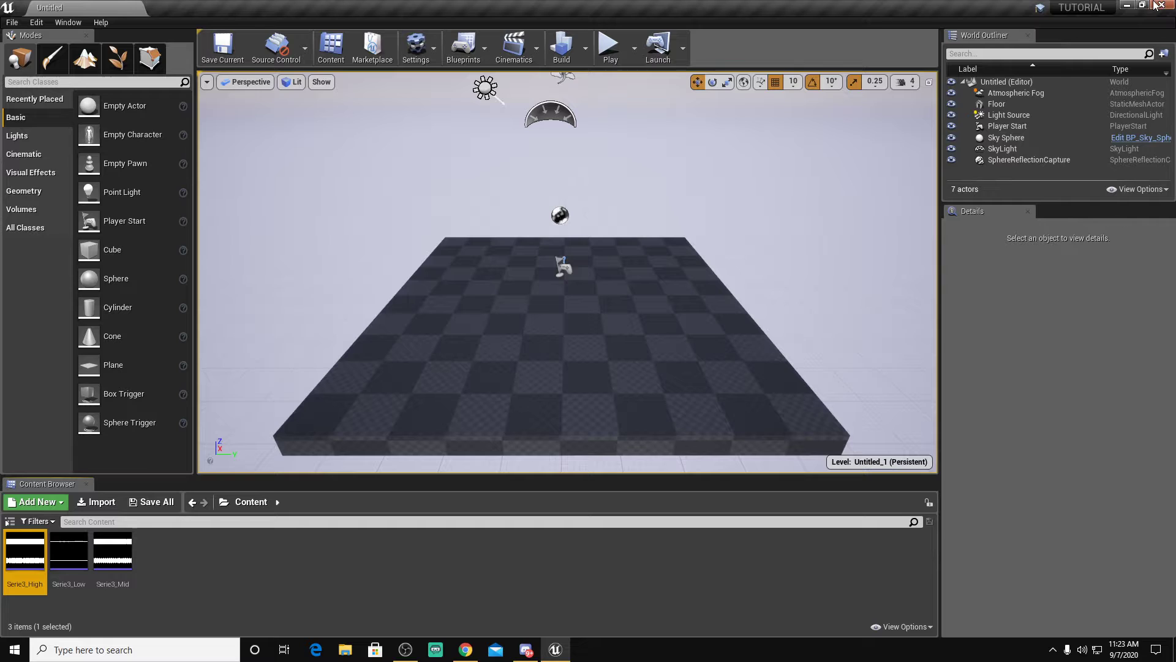
left_click(344, 650)
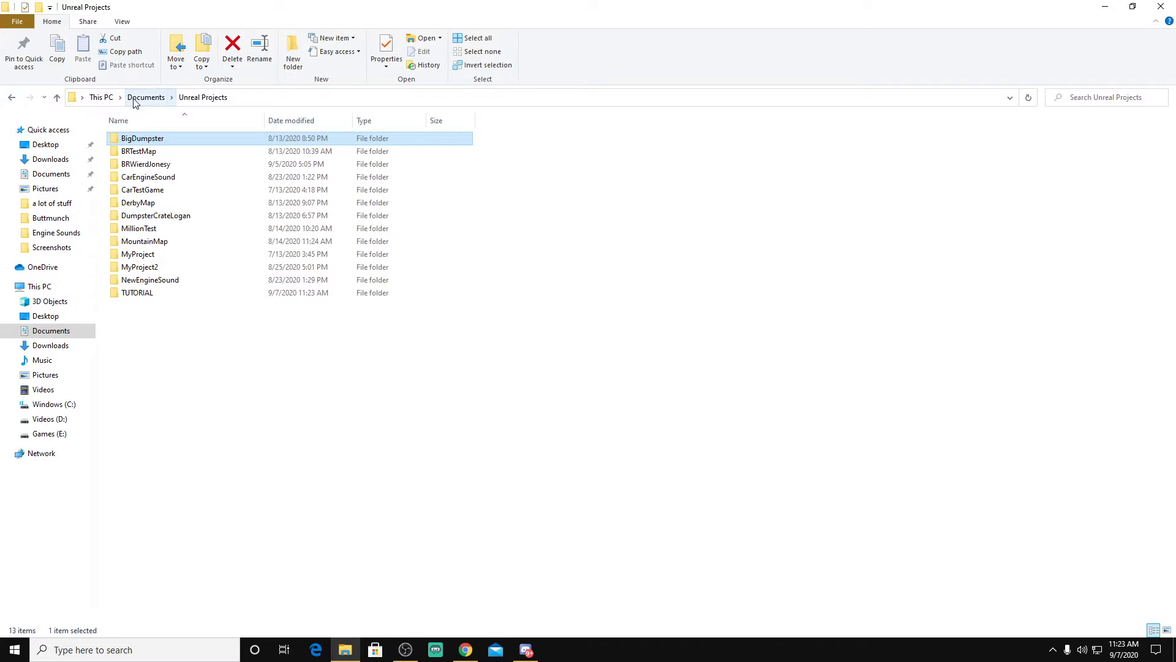
Step: Browse TUTORIAL > Saved > Cooked > WindowsNoEditor > TUTORIAL > Content to the Serie3 files
left_click(137, 292)
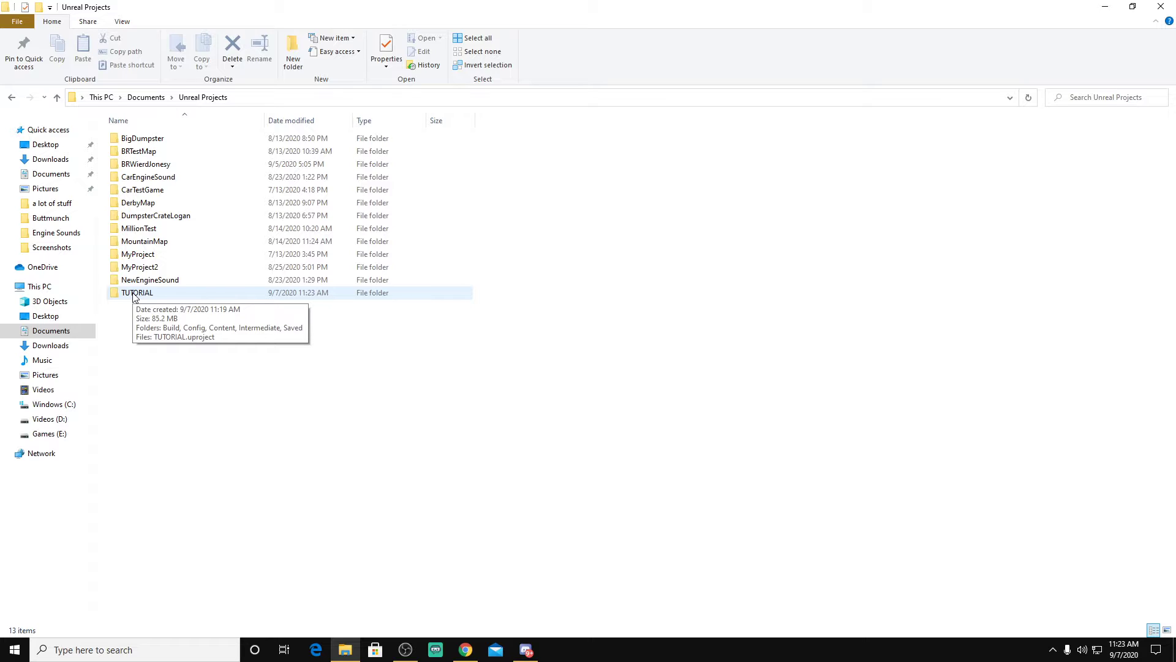
double_click(138, 293)
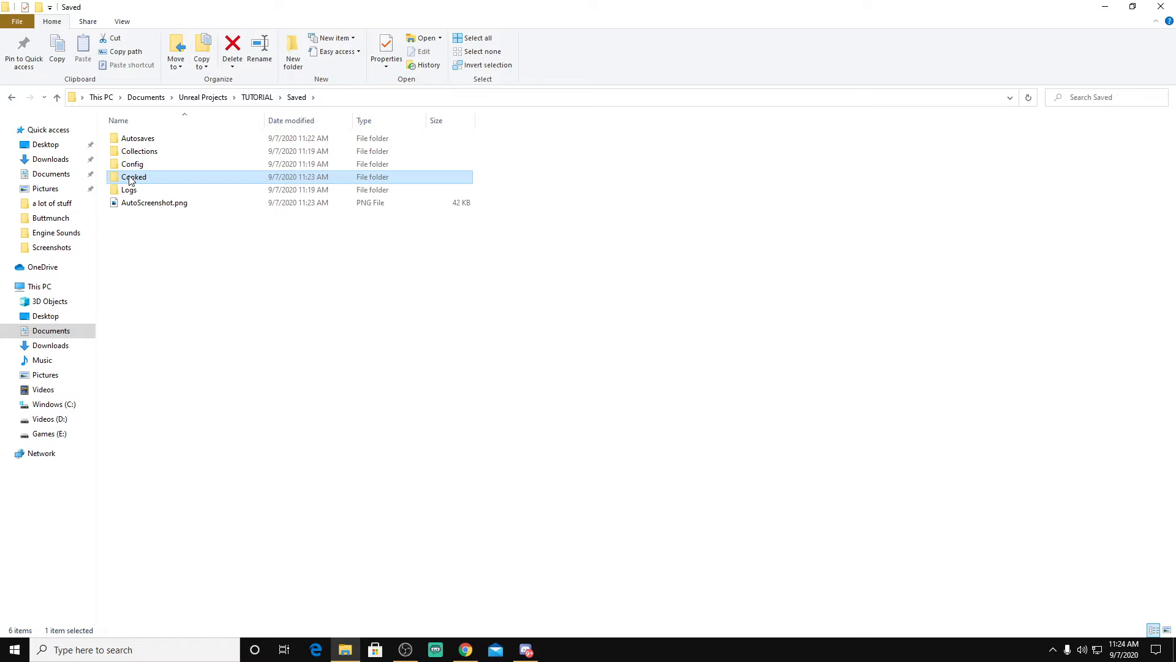
double_click(134, 176)
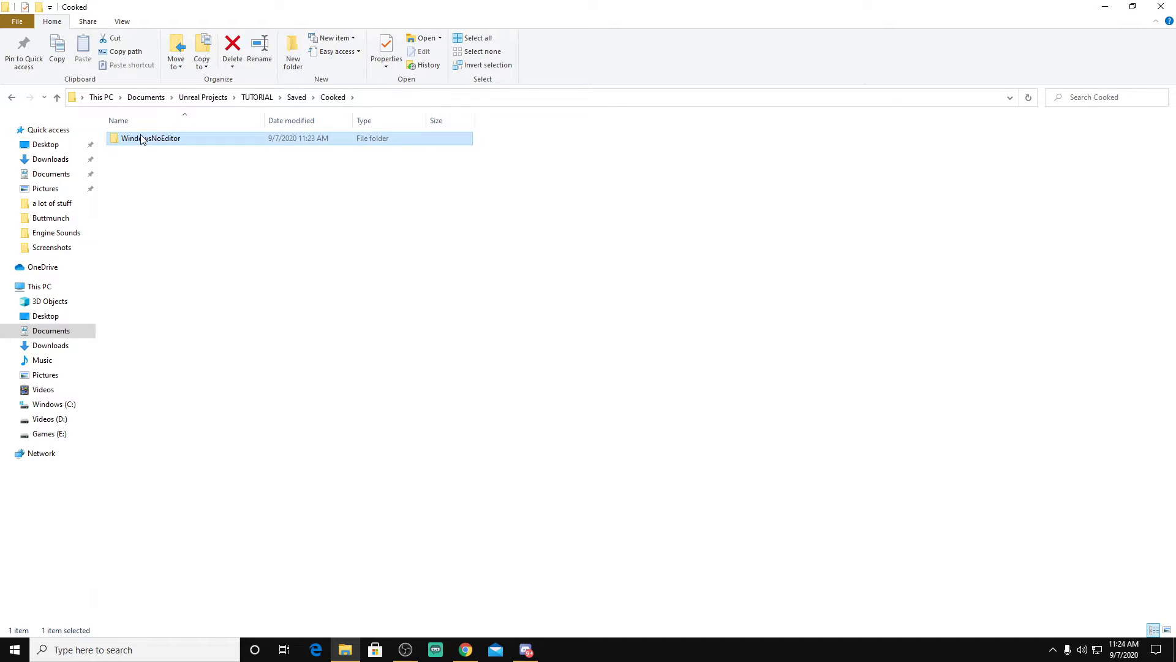
double_click(151, 138)
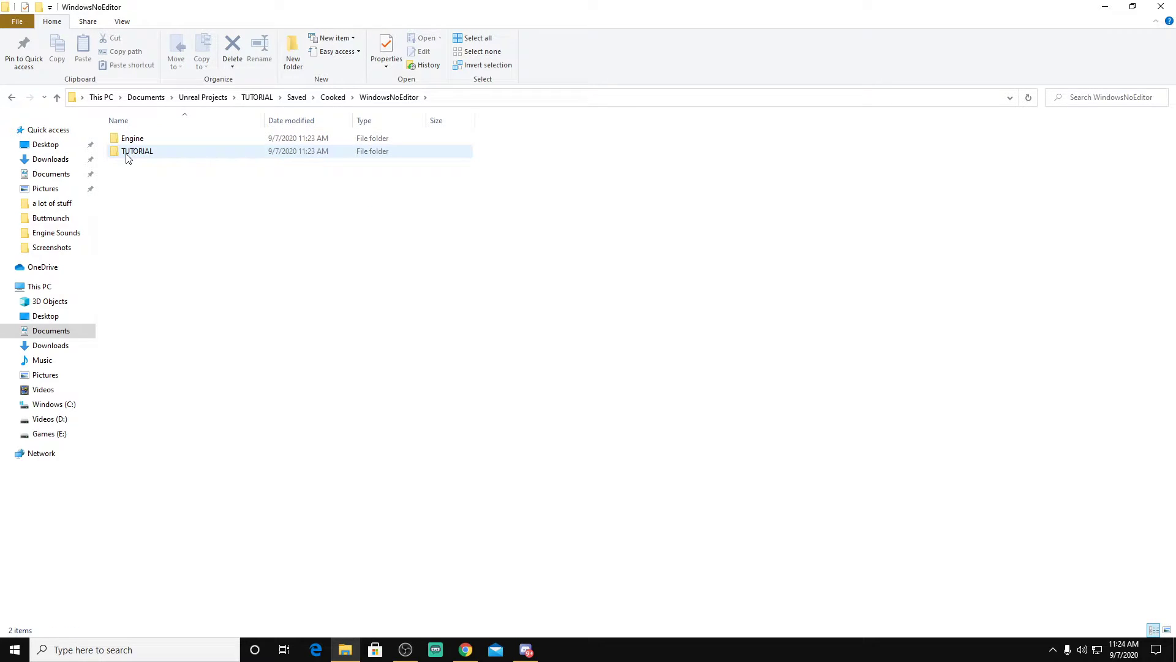
double_click(137, 150)
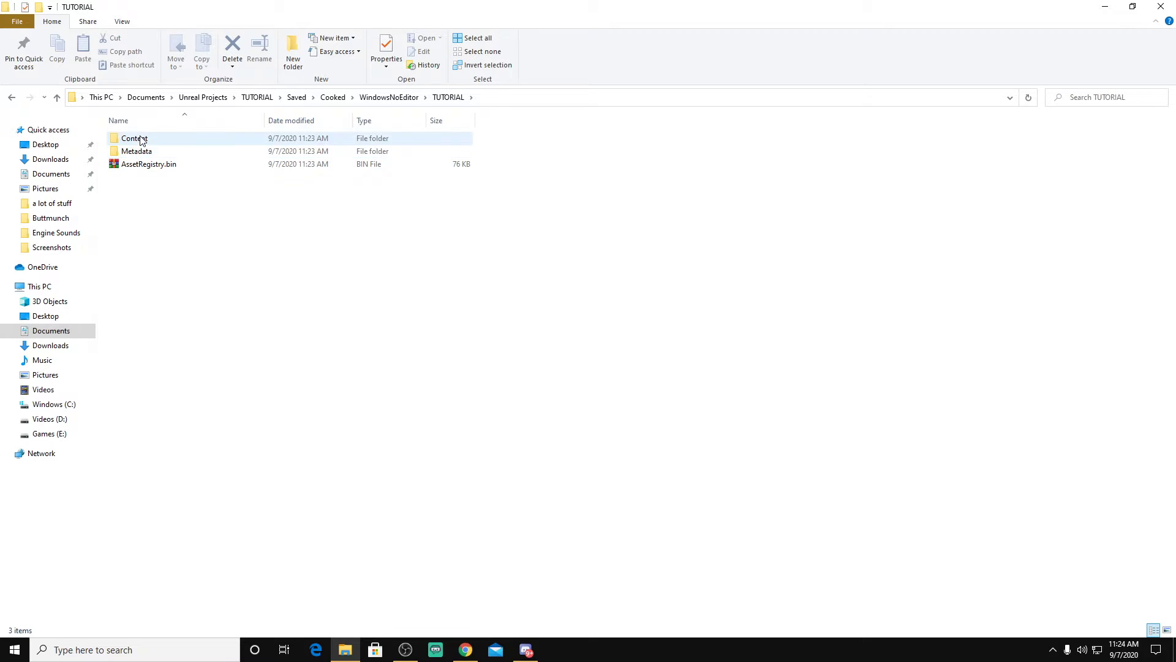
double_click(134, 138)
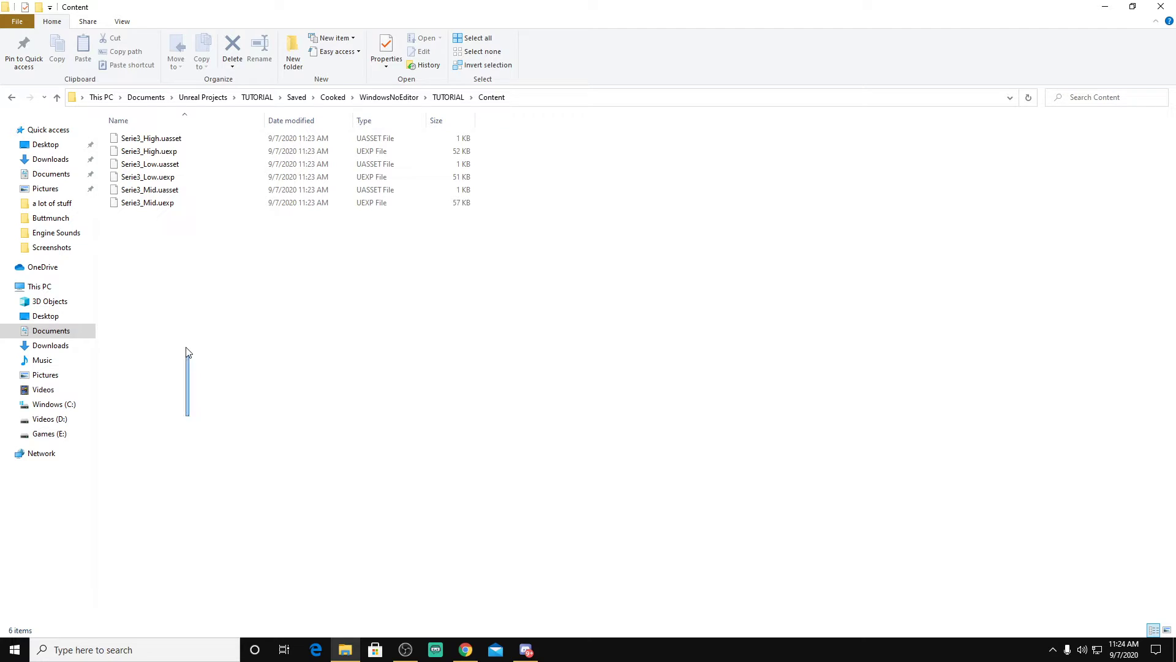
Step: Copy the cooked Serie3 files and browse to Brick Rigs' BrickRigs Content Sounds folder
right_click(150, 150)
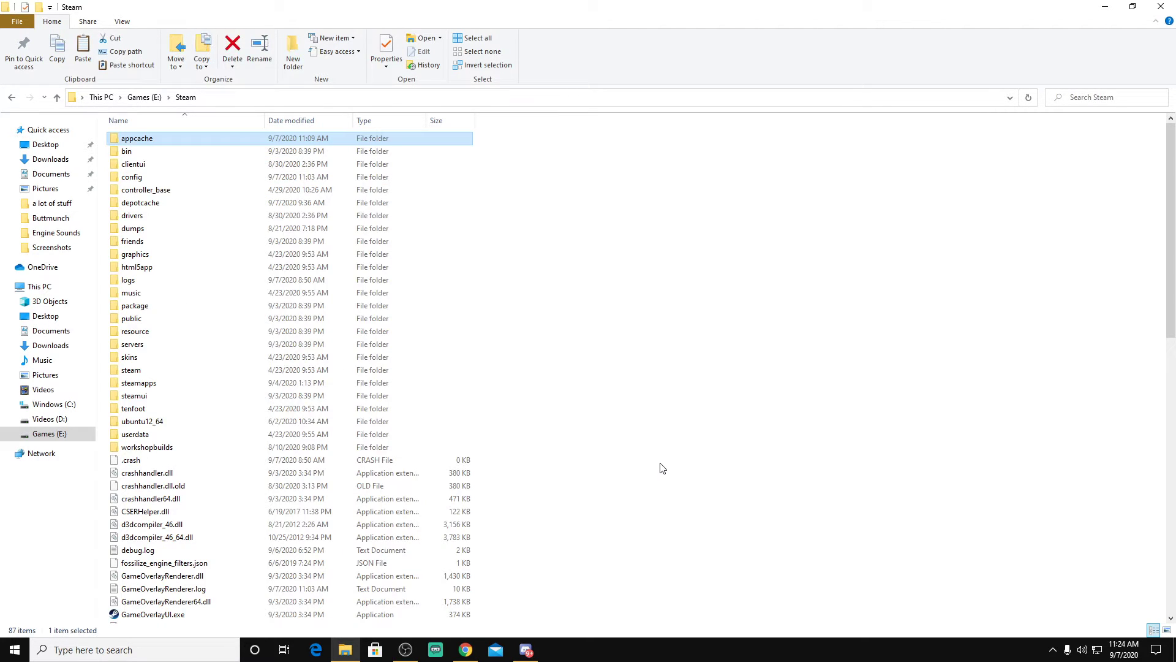
double_click(138, 382)
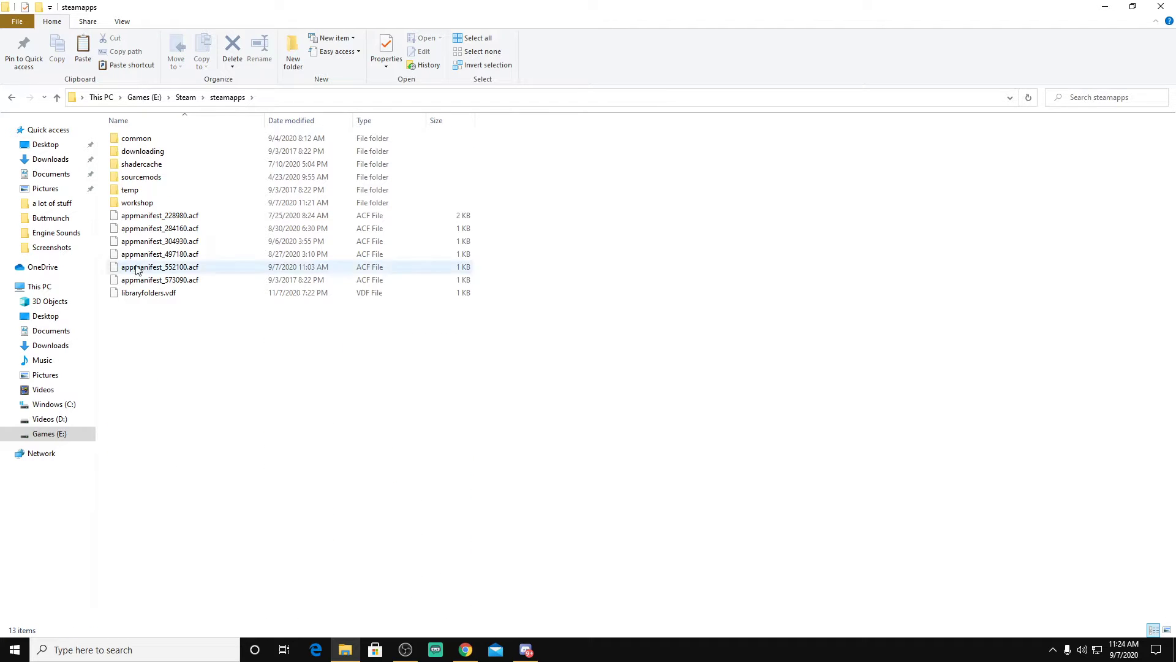
double_click(136, 138)
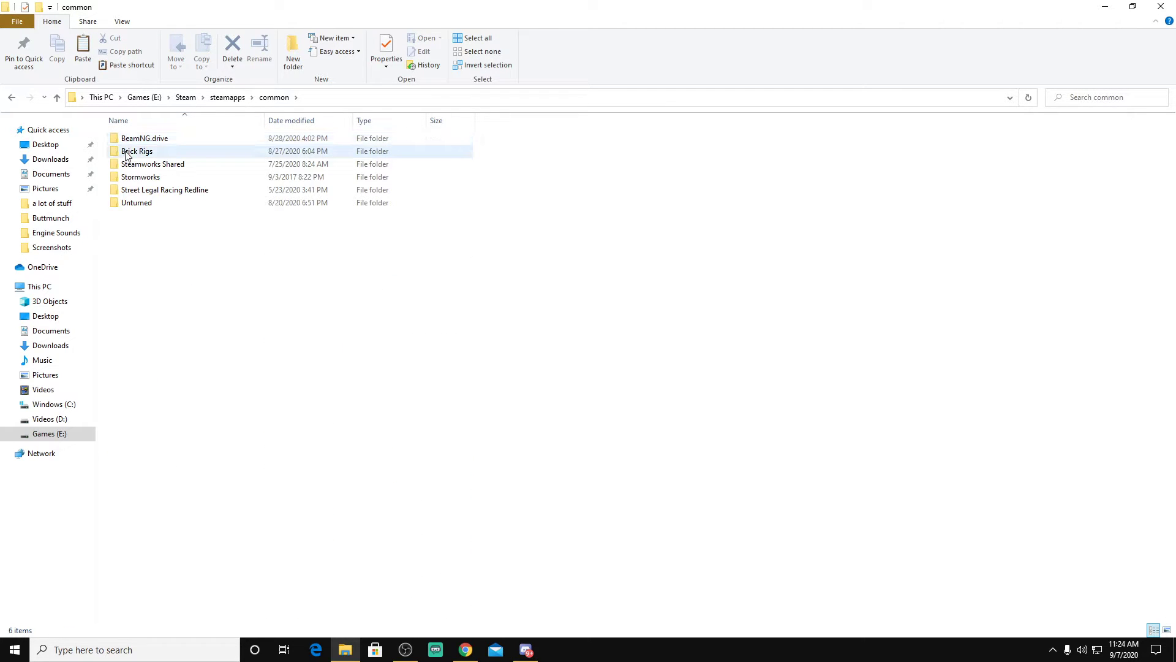
double_click(136, 151)
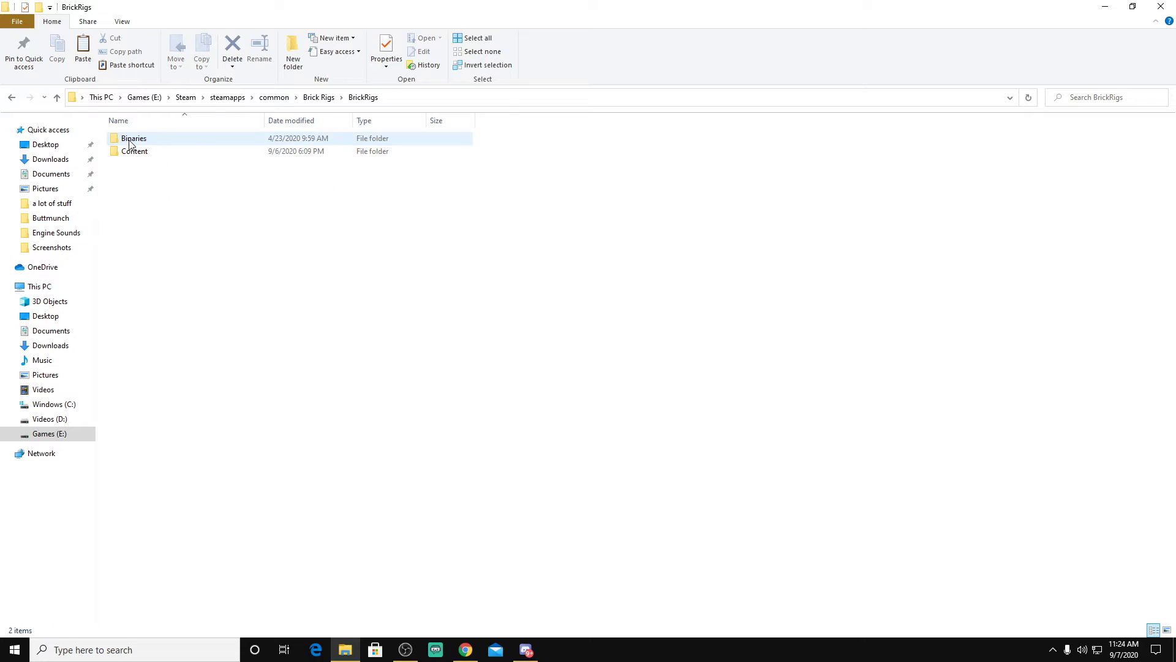
double_click(133, 150)
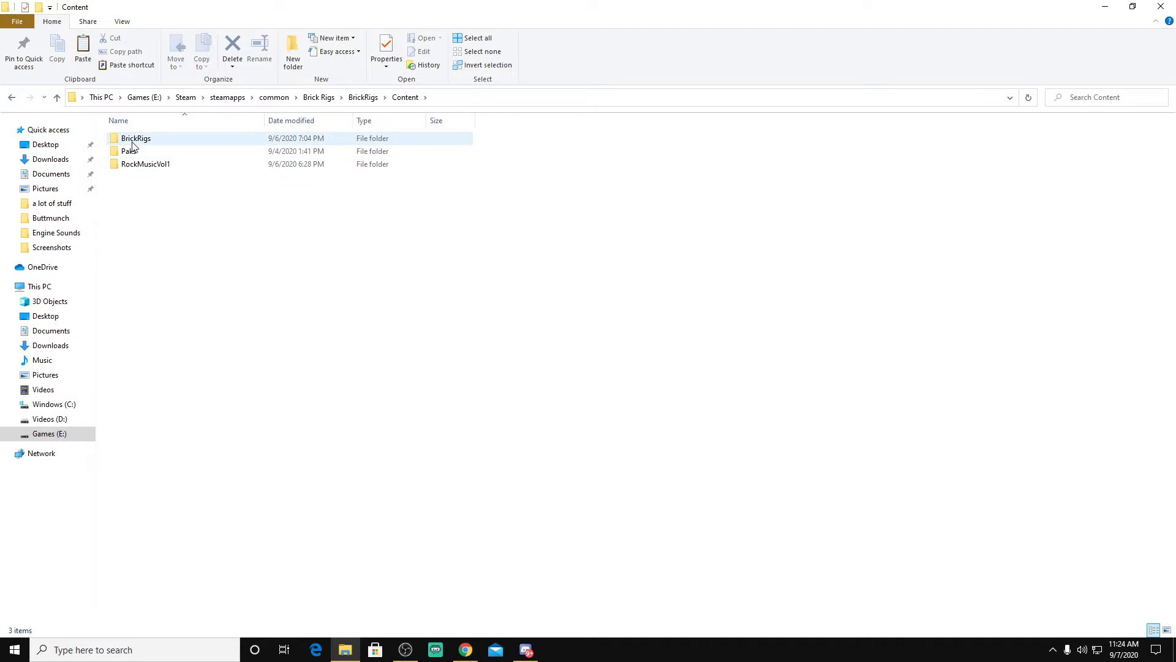
double_click(136, 137)
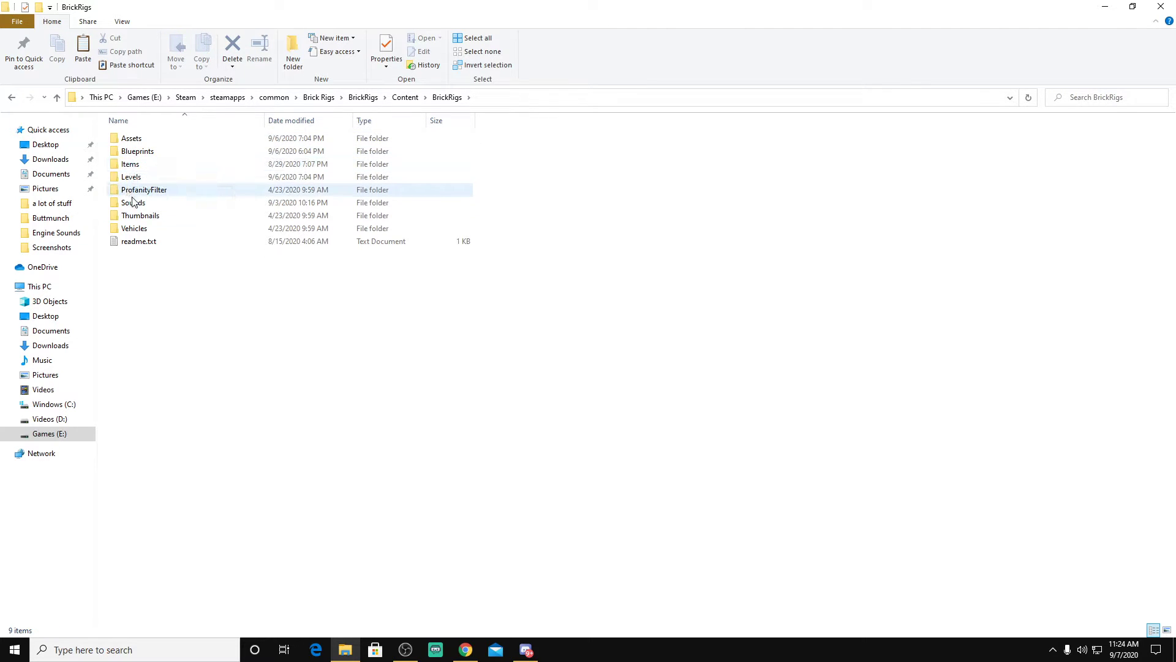
left_click(133, 203)
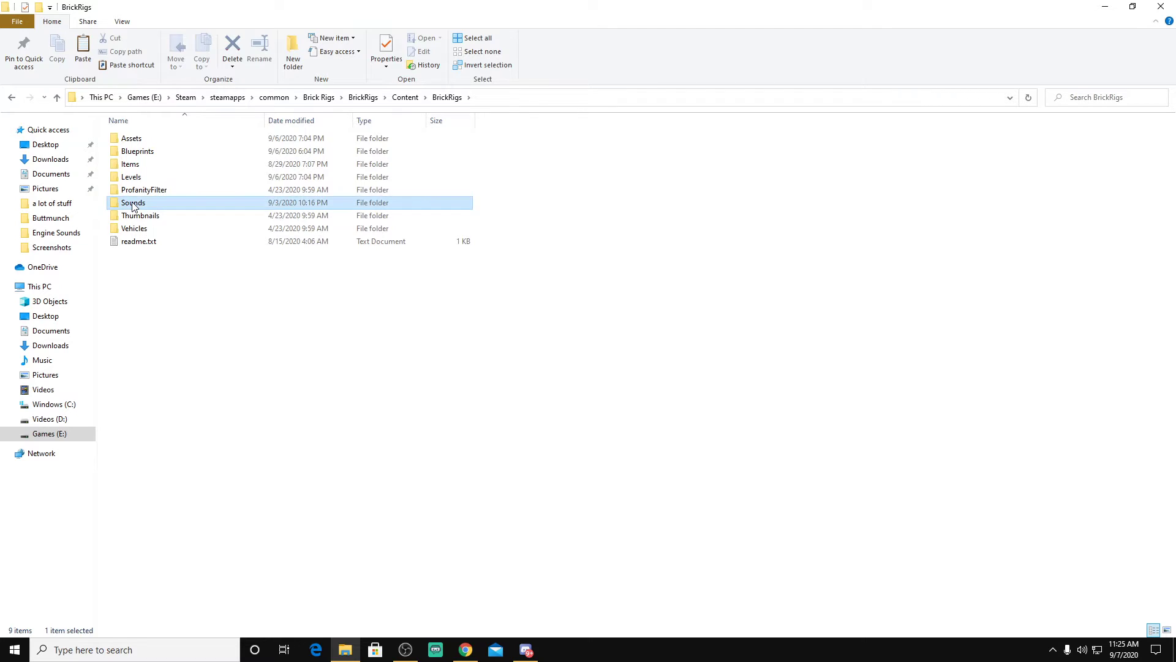
double_click(133, 203)
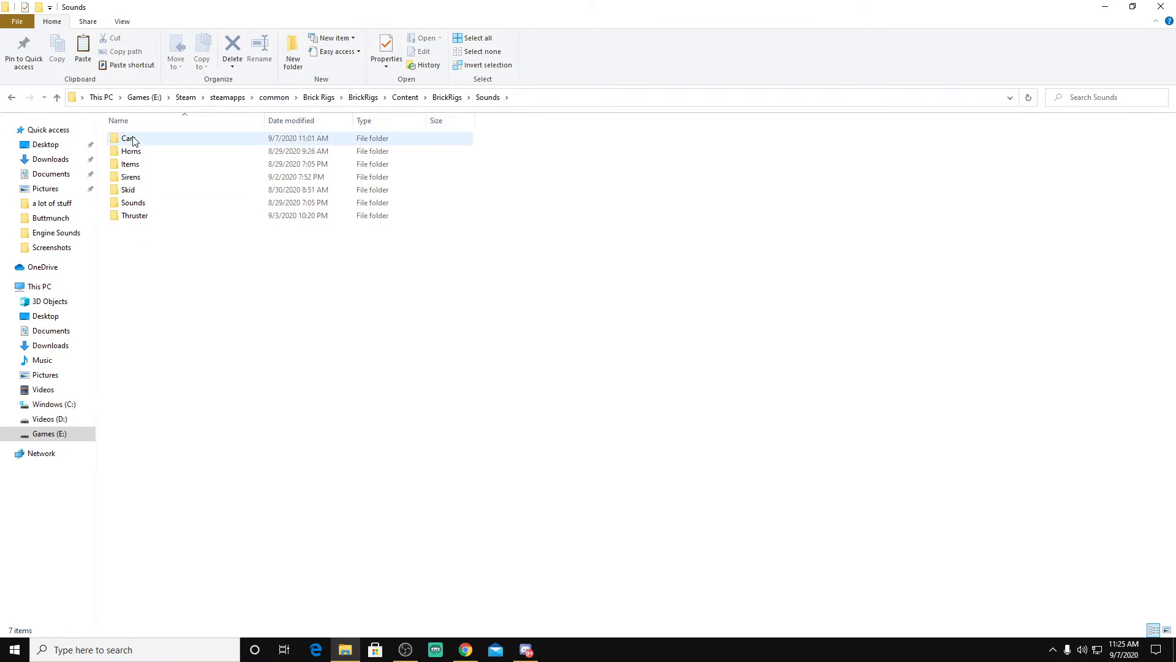
mouse_move(134, 137)
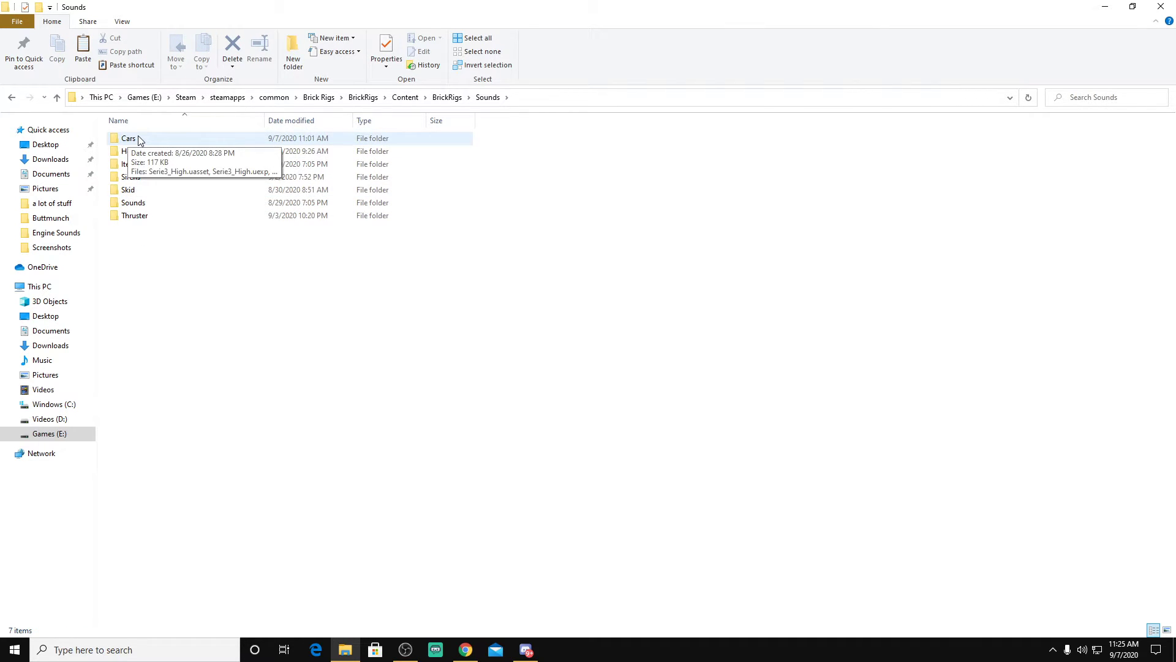
Step: Paste into Cars, replacing the existing Serie3 files, and delete the Serie3_Startup files
double_click(128, 138)
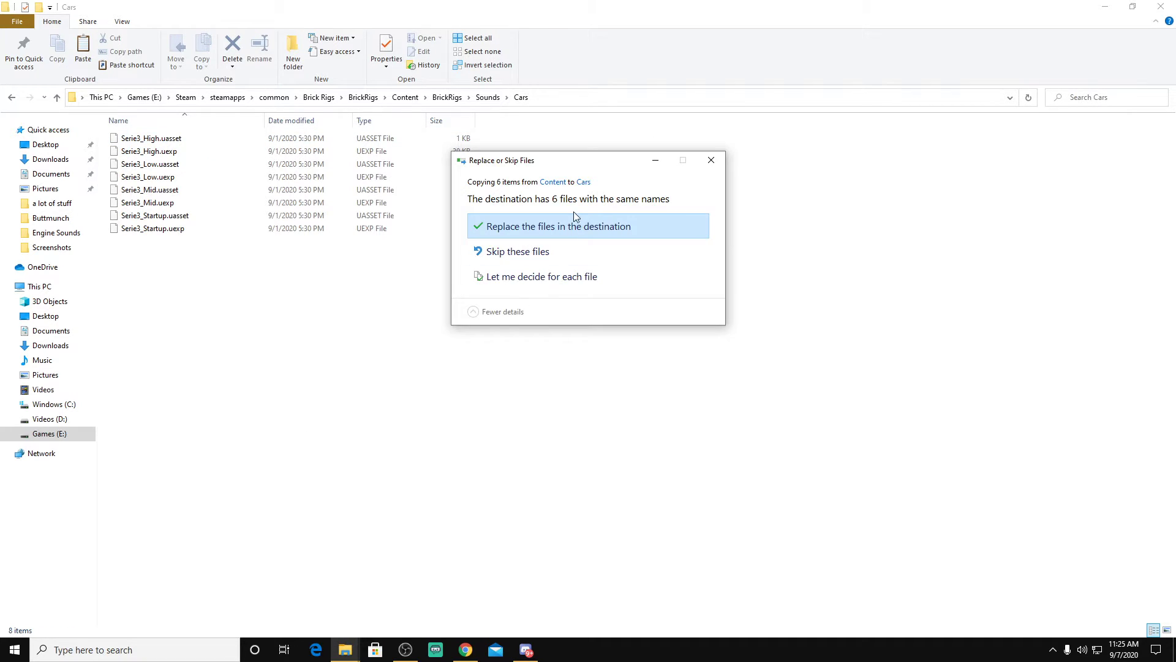
left_click(559, 226)
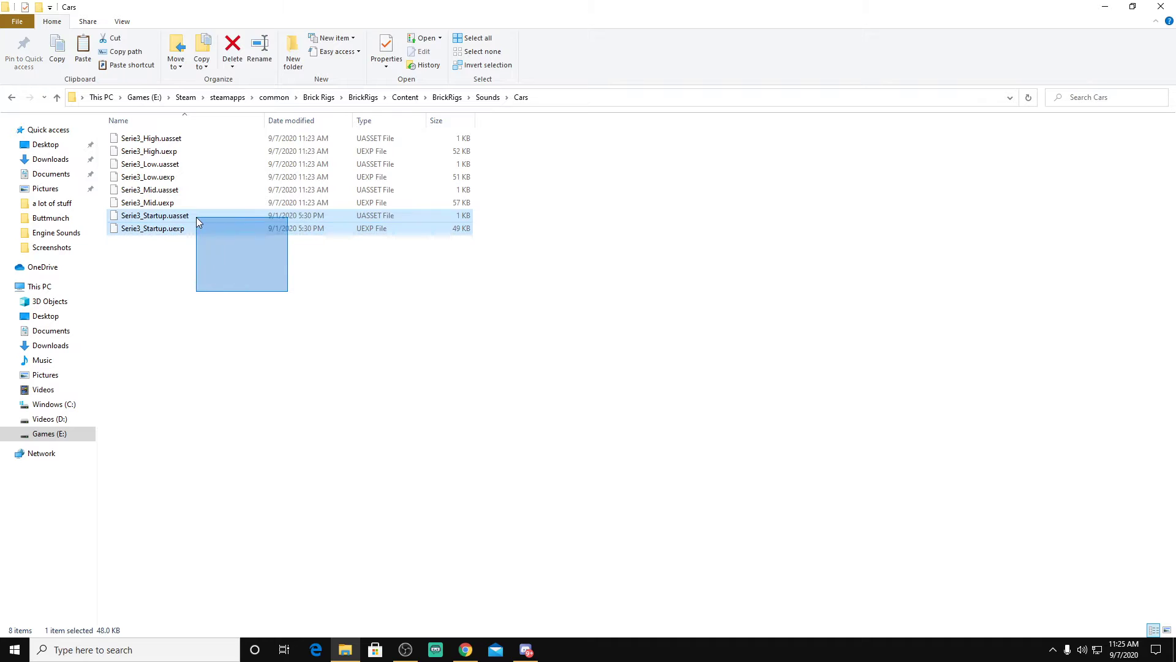
left_click(232, 47)
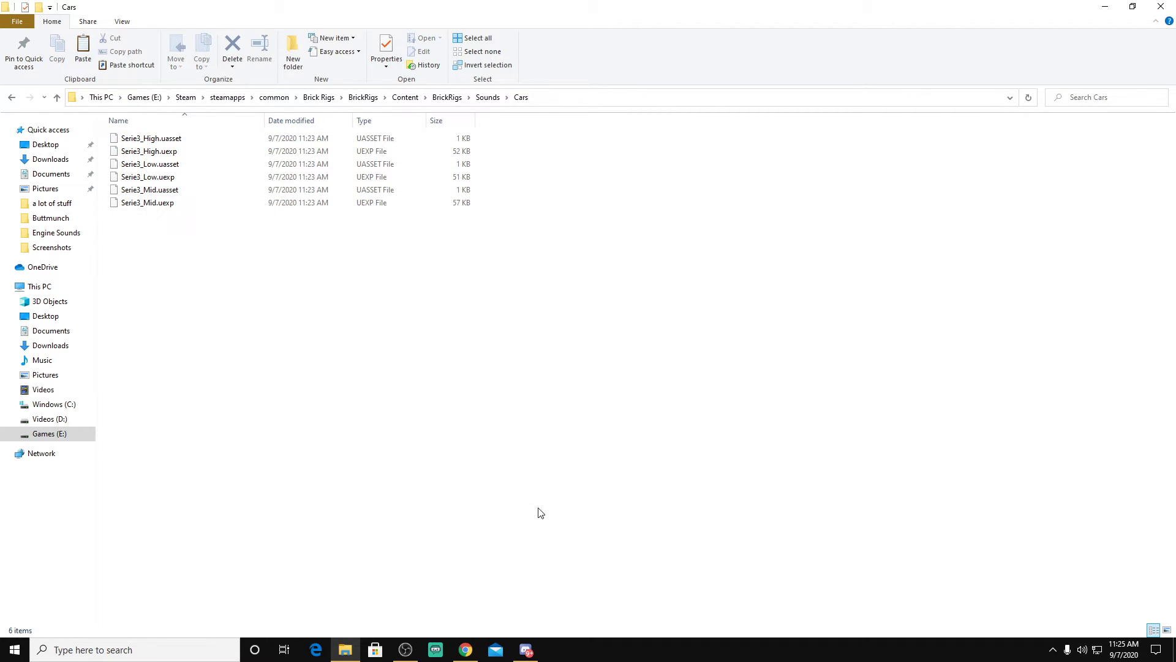
left_click(553, 650)
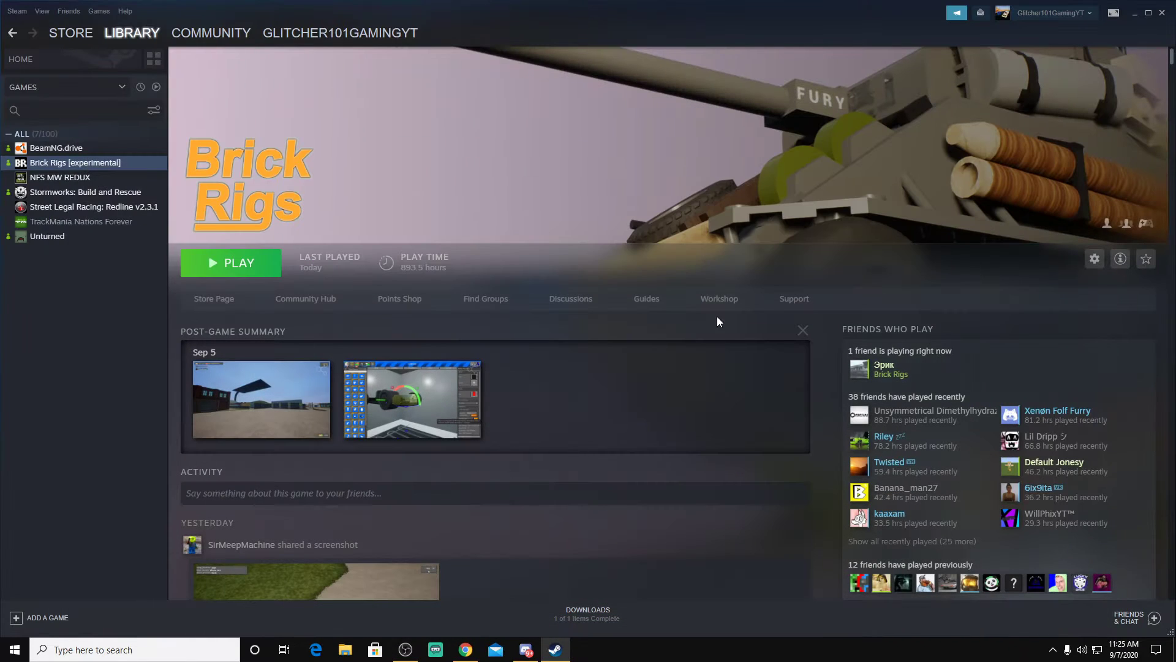
Step: Launch Brick Rigs from Steam and enter the empty Untitled vehicle editor
left_click(230, 263)
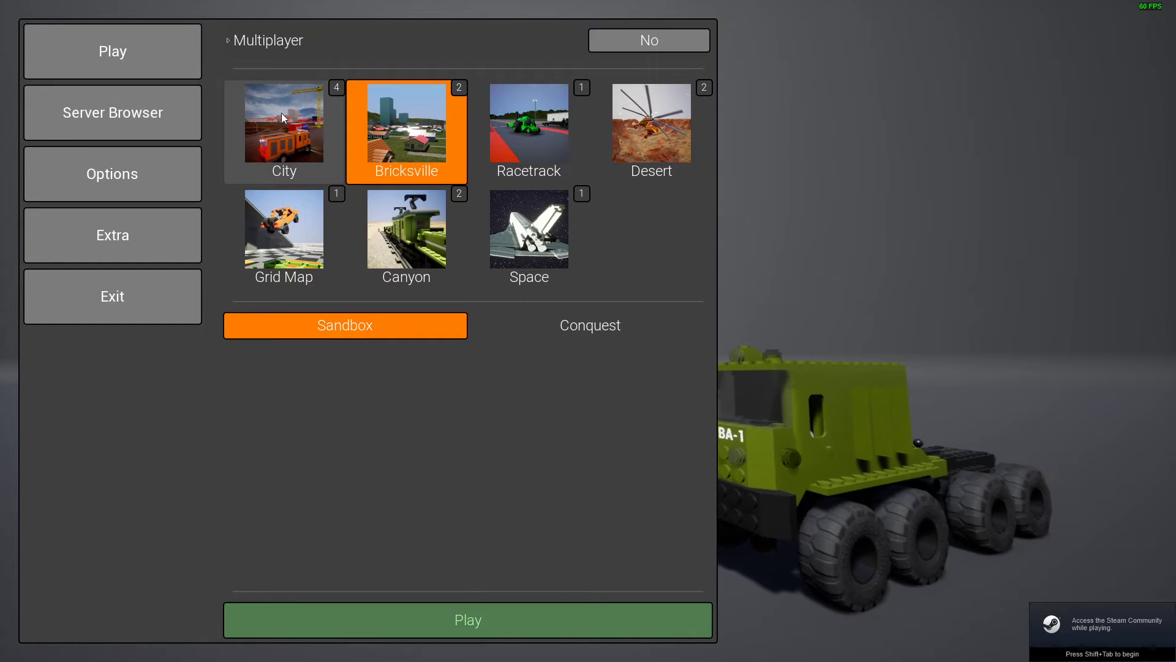
left_click(468, 619)
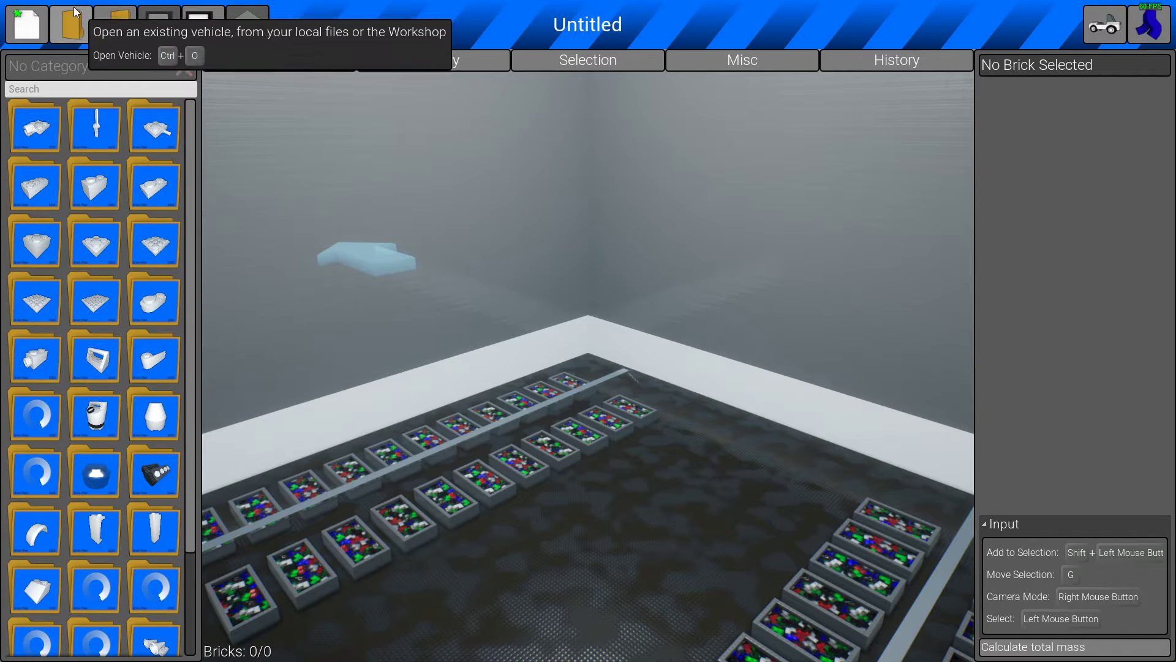
Step: Open the vehicle browser and search for 'atomic', then 'porsche'
left_click(69, 23)
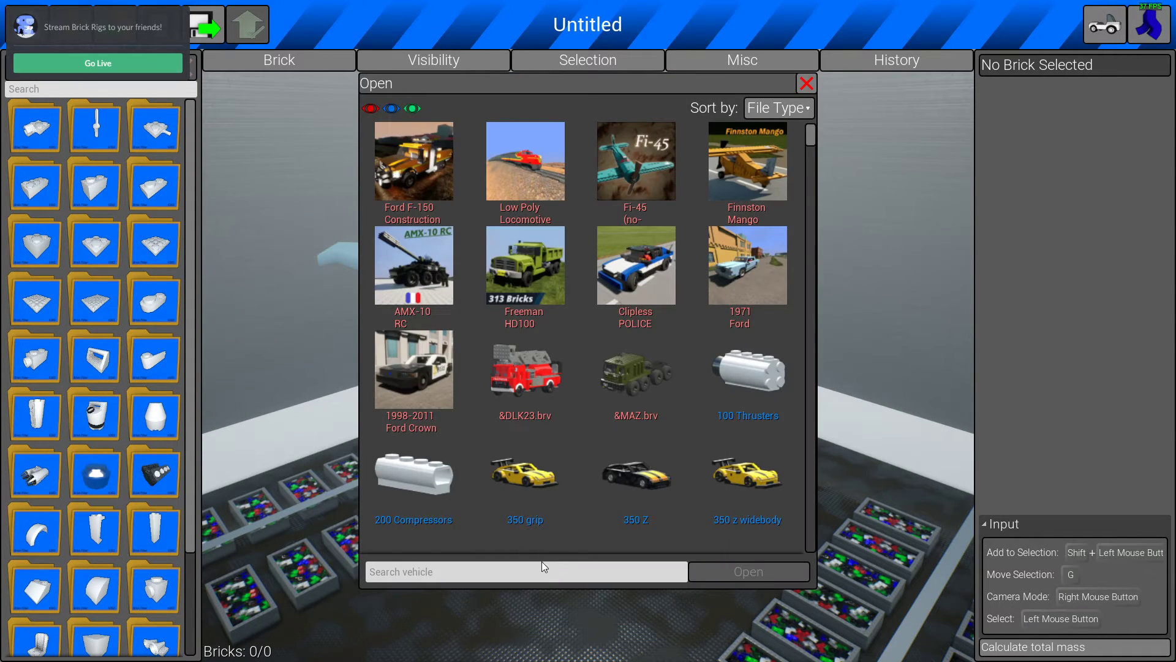
left_click(525, 572)
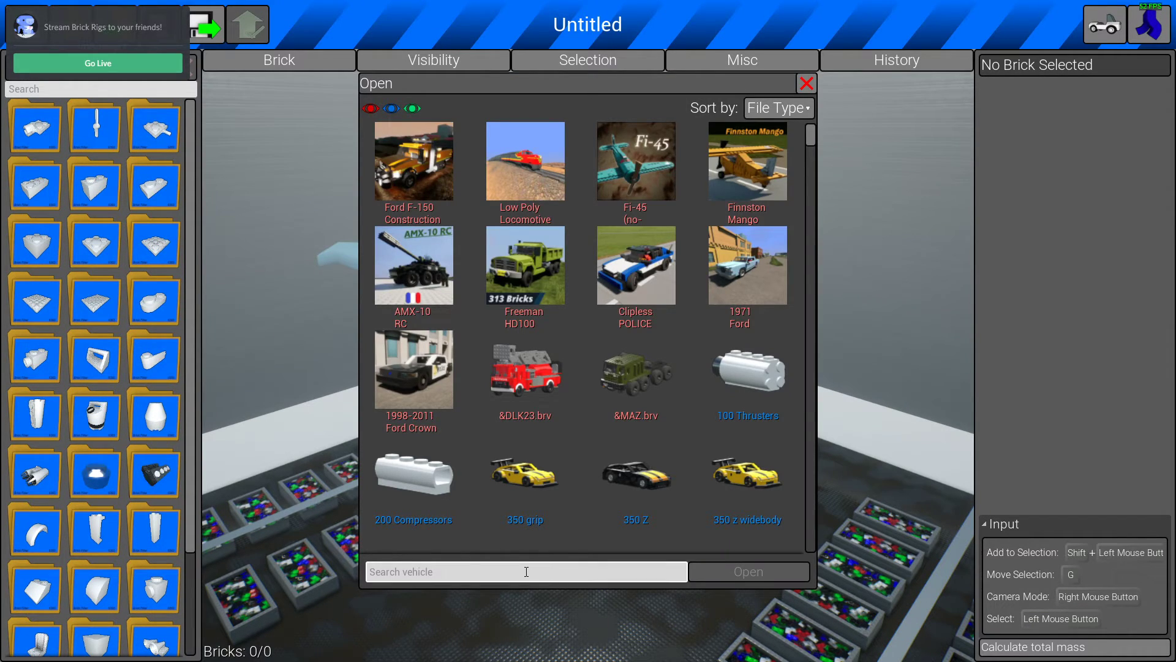
type("atomica")
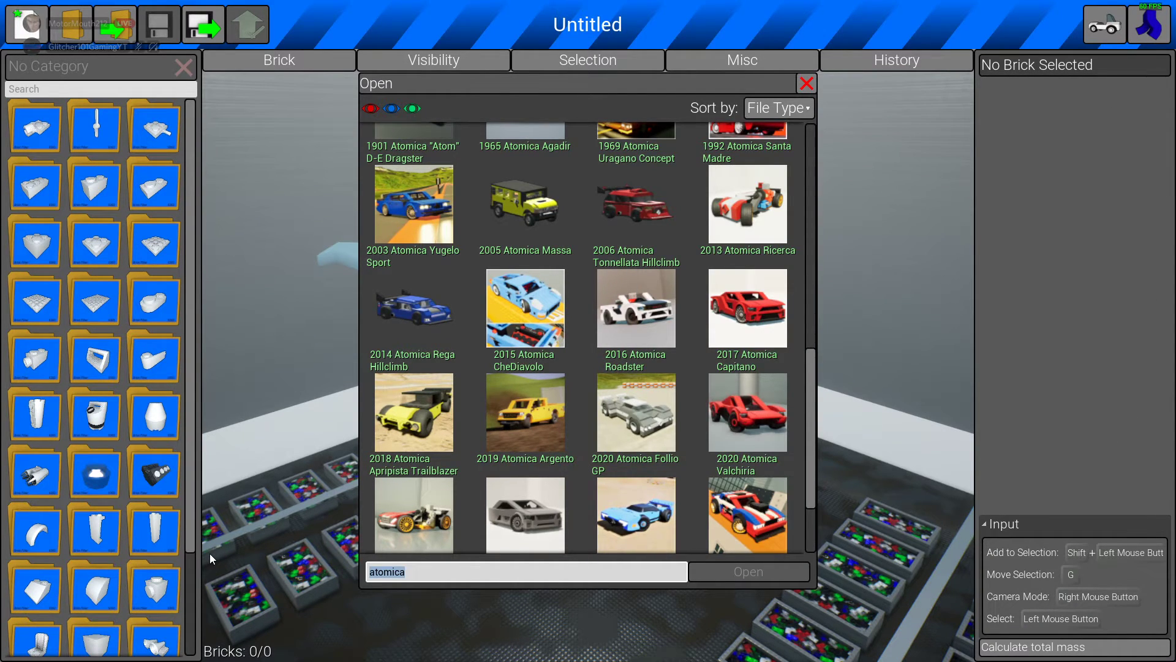
type("porsche")
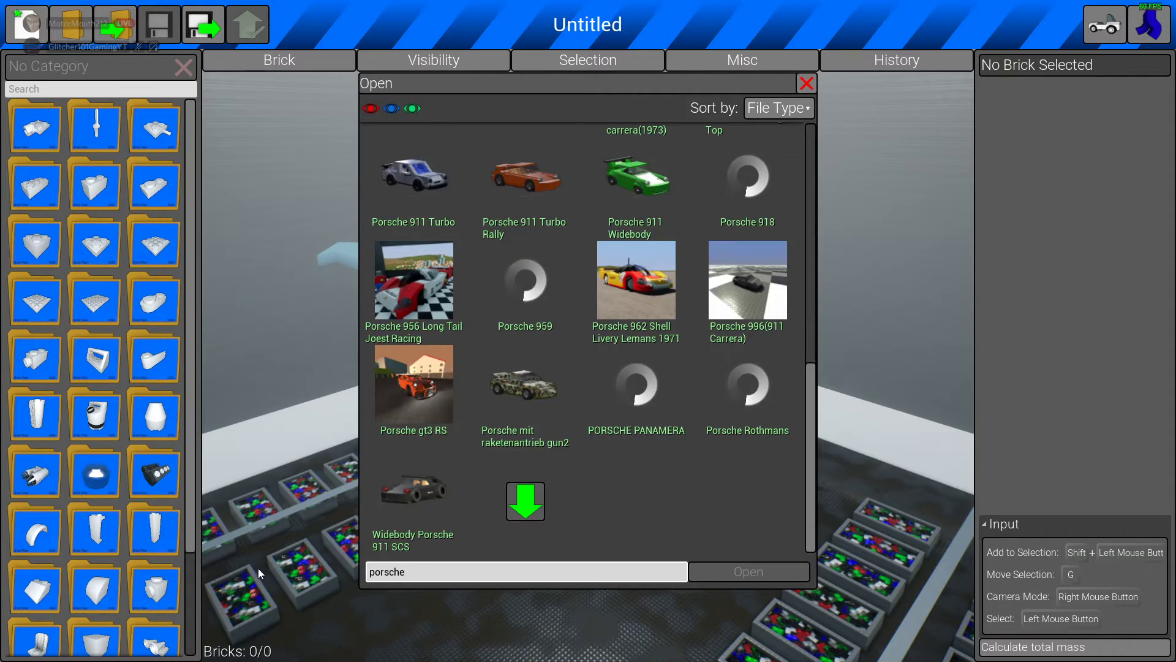